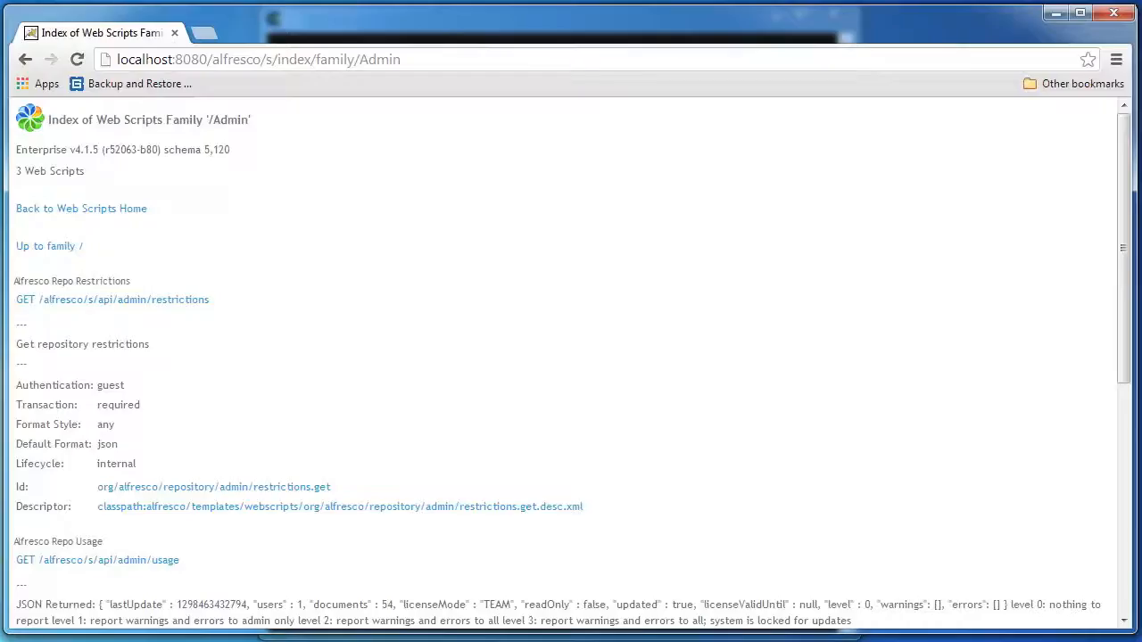
pyautogui.moveTo(822, 344)
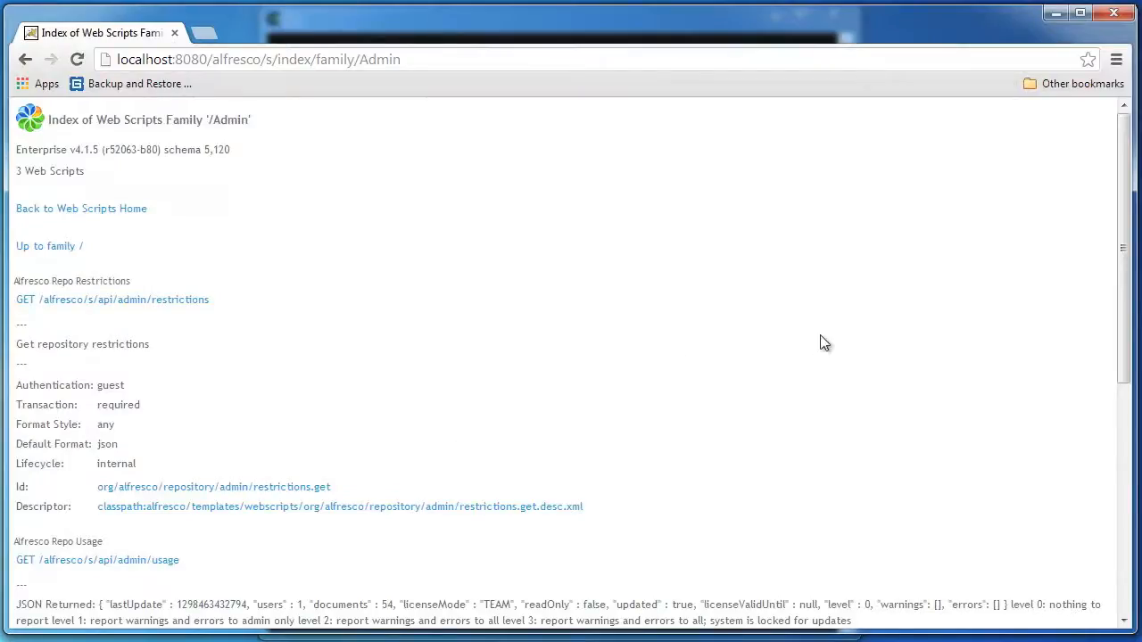
pyautogui.moveTo(805, 282)
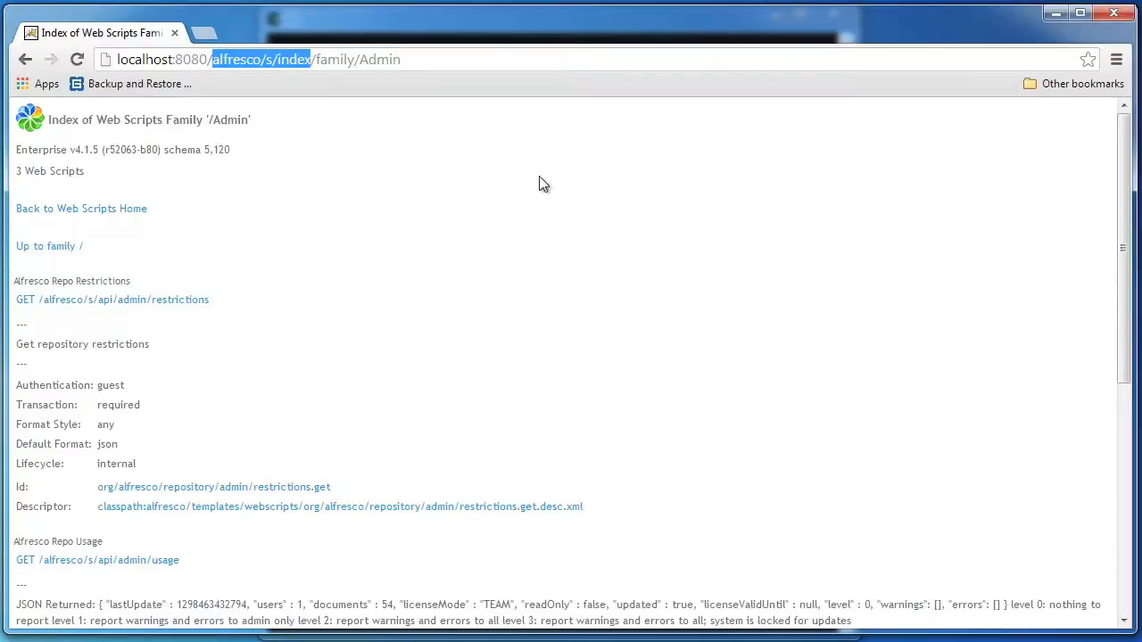
pyautogui.moveTo(545, 167)
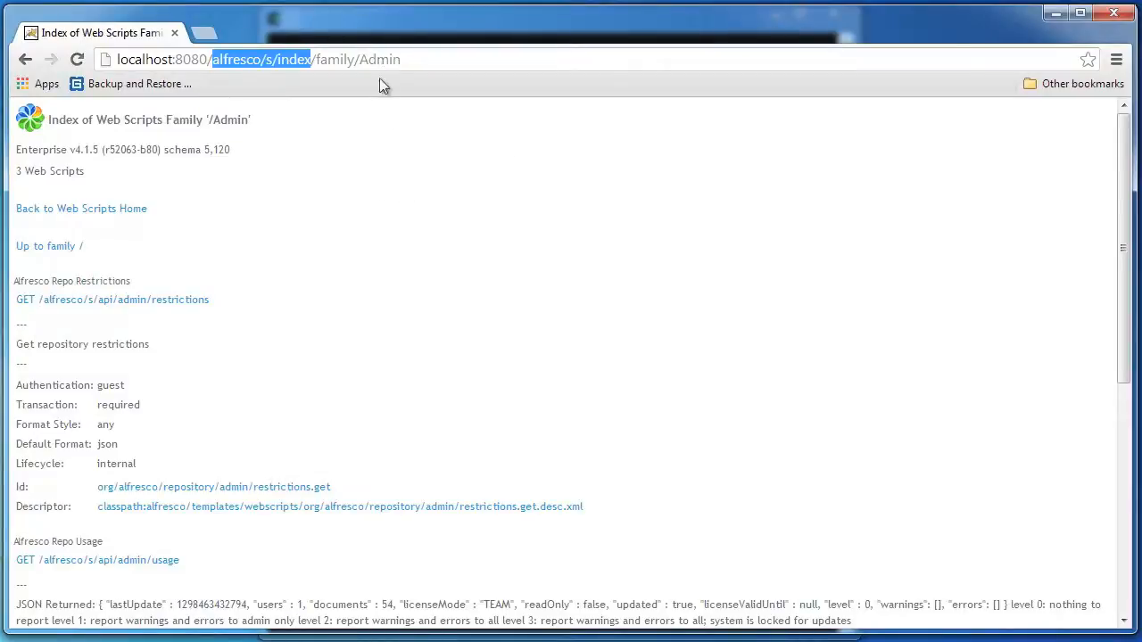
pyautogui.moveTo(132, 328)
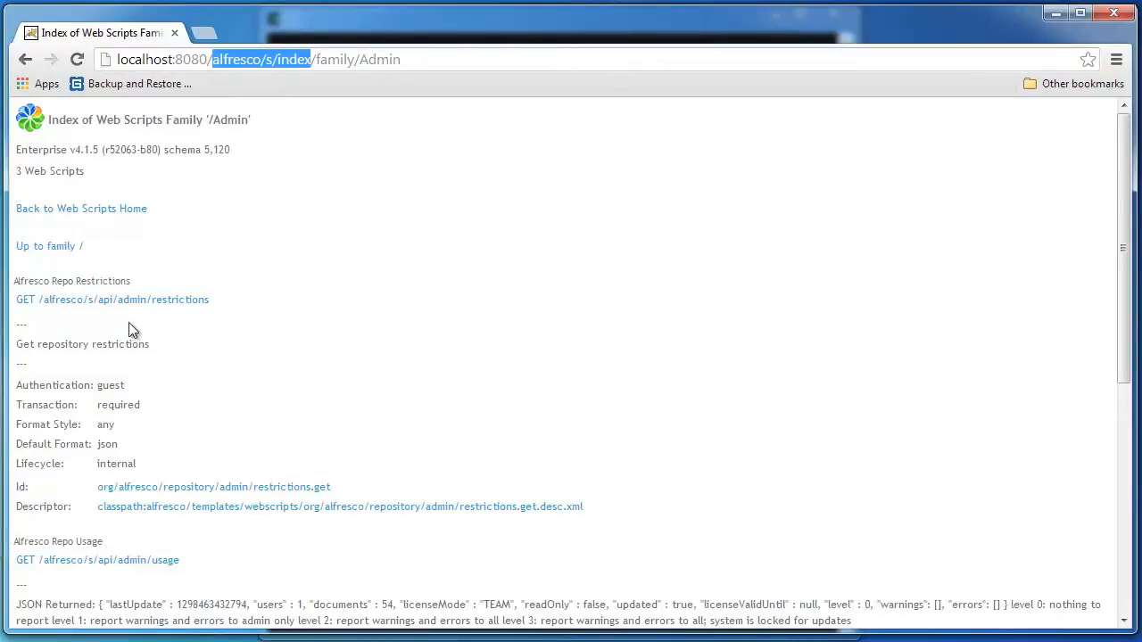
pyautogui.moveTo(102, 348)
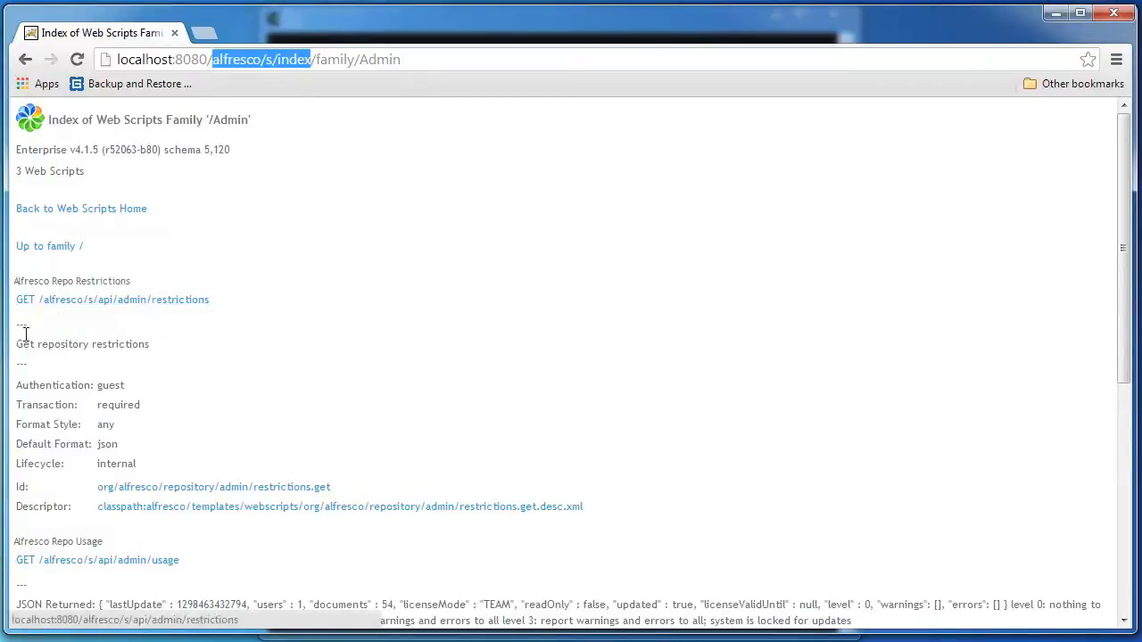
pyautogui.moveTo(176, 308)
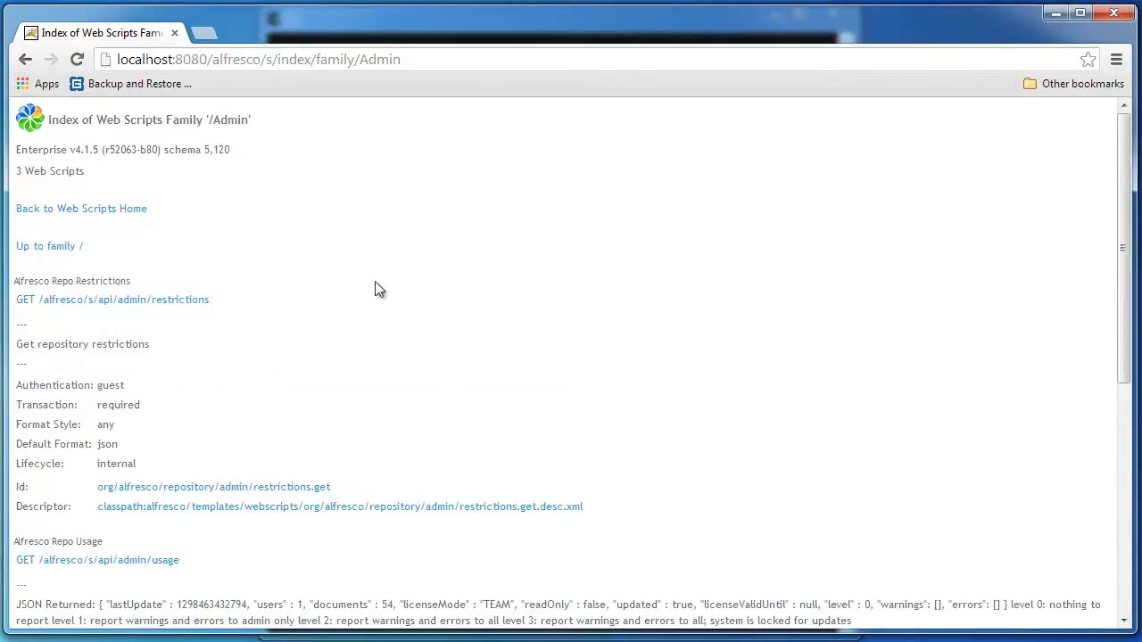
# - Scroll to Alfresco Repo Usage Update and mark its 'admin' authentication requirement
pyautogui.scroll(-3)
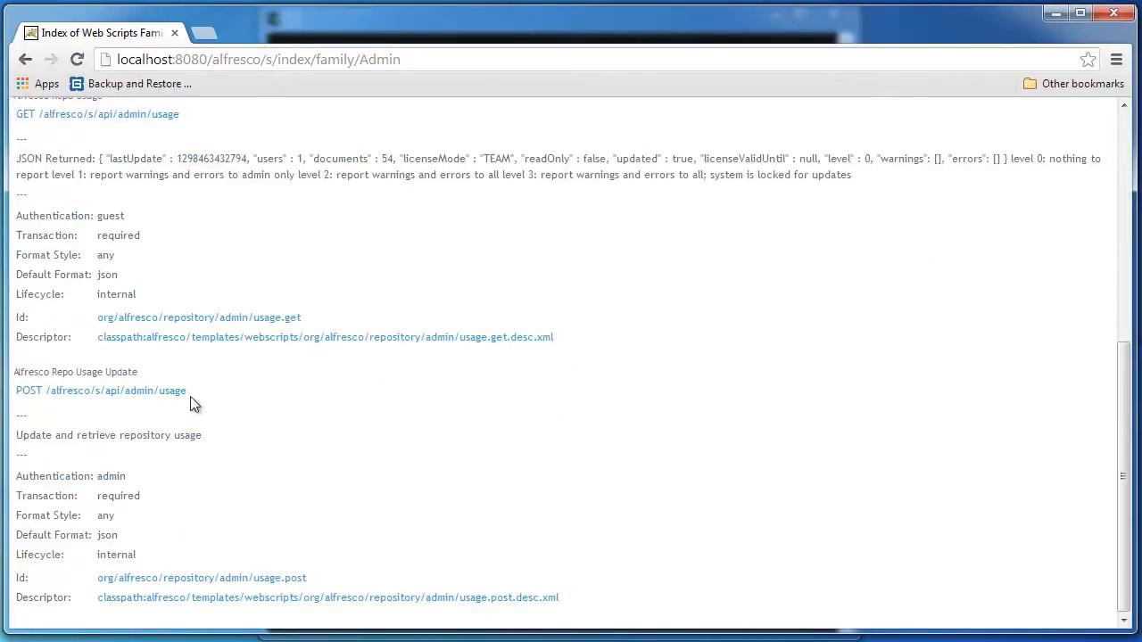
pyautogui.moveTo(42, 420)
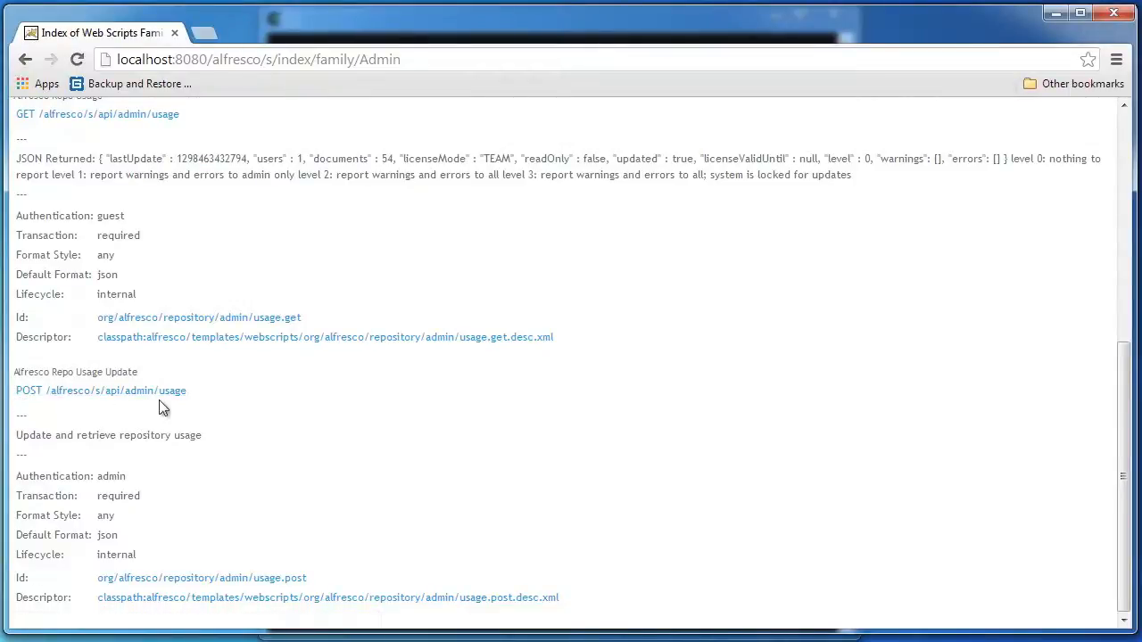
pyautogui.doubleClick(111, 476)
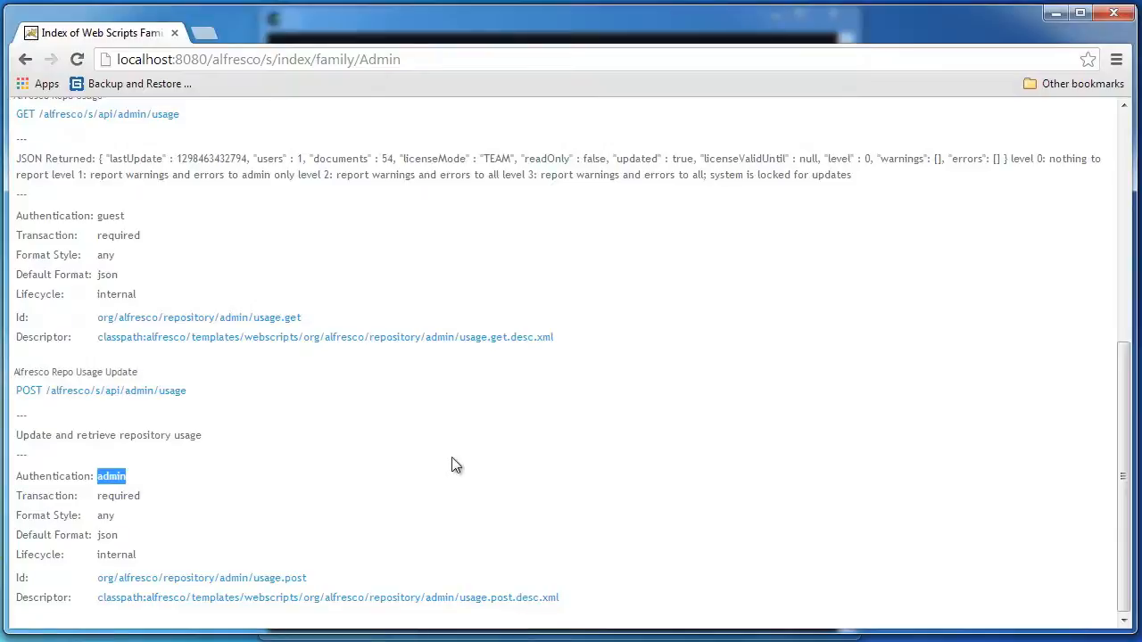
pyautogui.moveTo(228, 483)
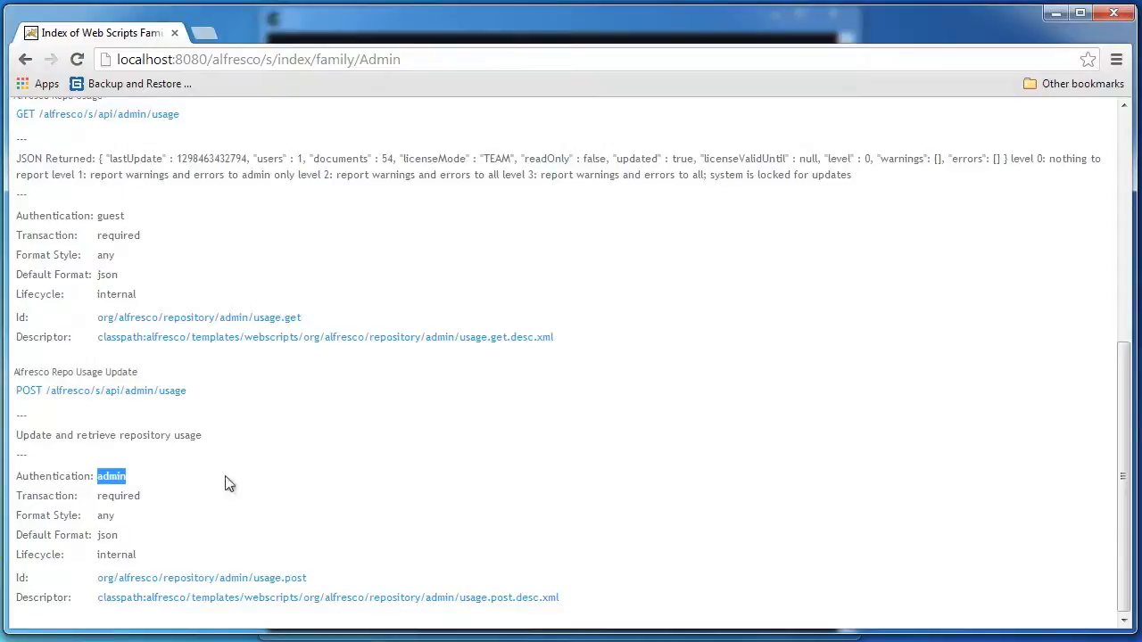
pyautogui.moveTo(263, 488)
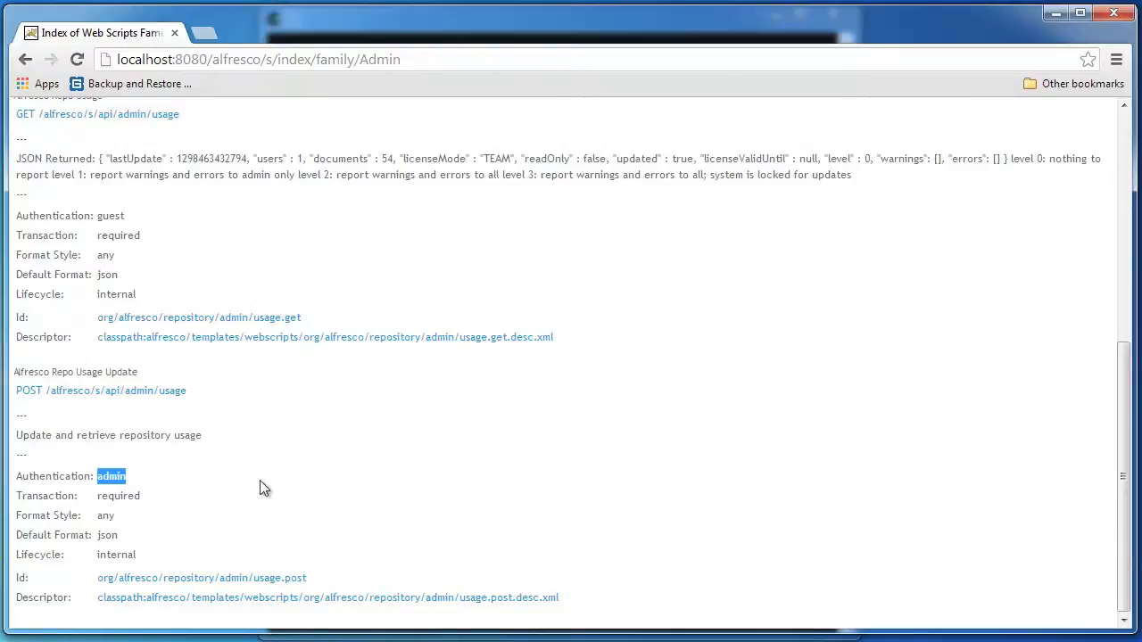
pyautogui.moveTo(132, 489)
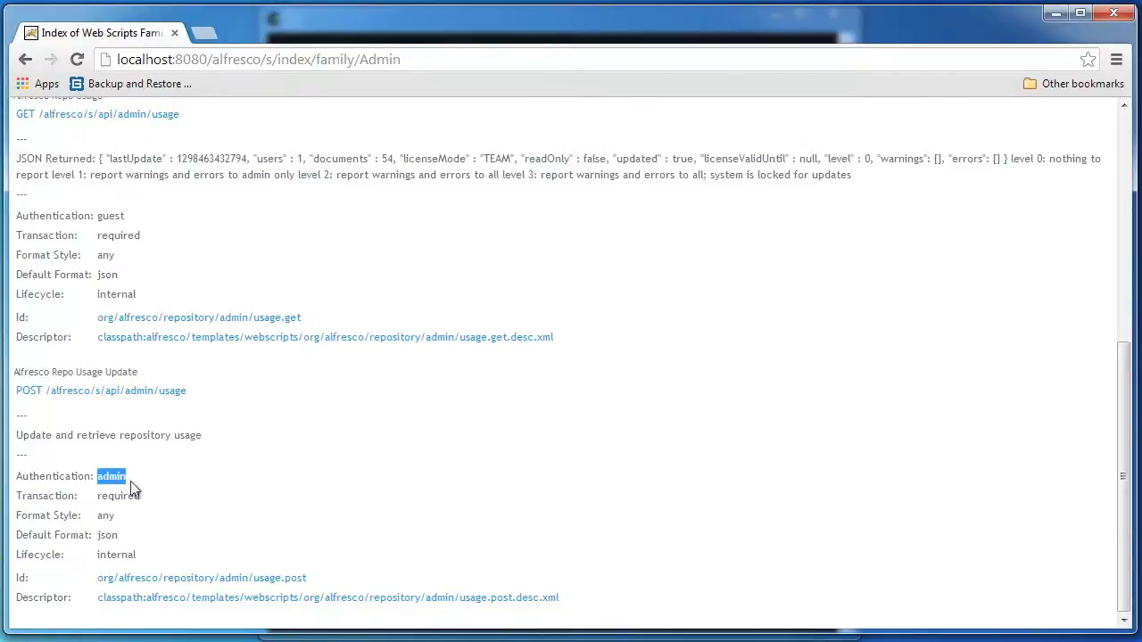
pyautogui.moveTo(308, 478)
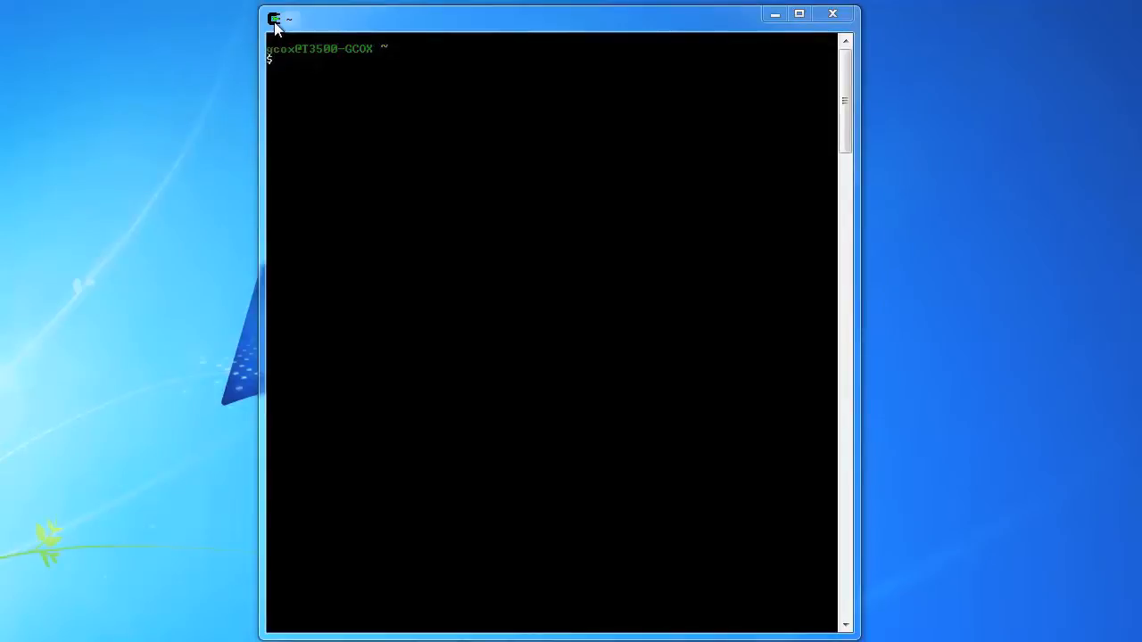
pyautogui.click(275, 18)
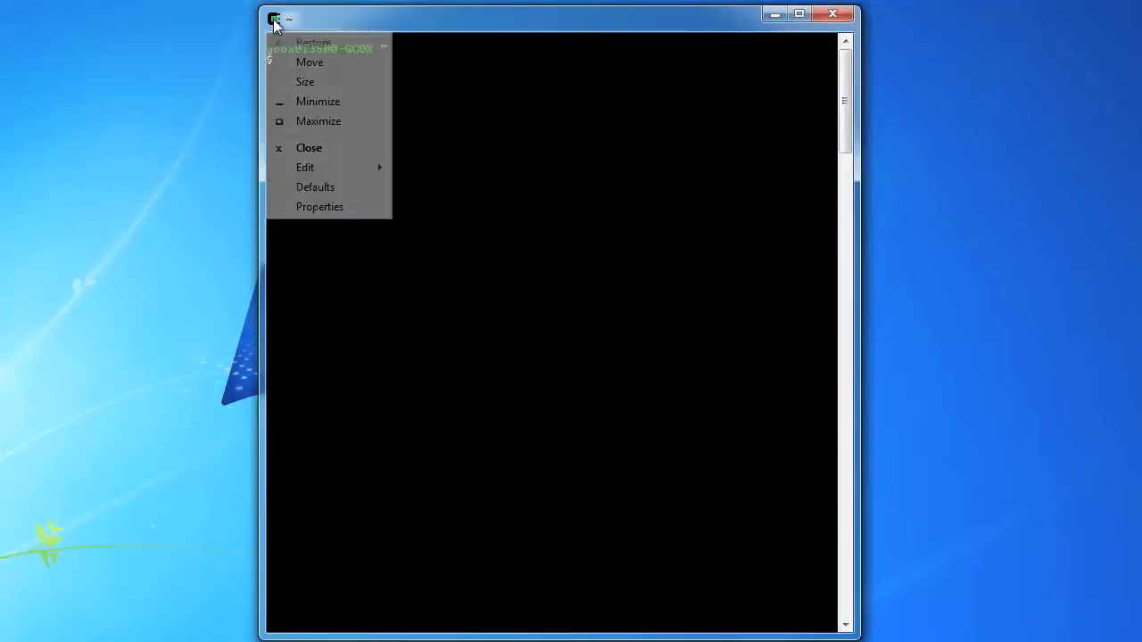
pyautogui.click(305, 167)
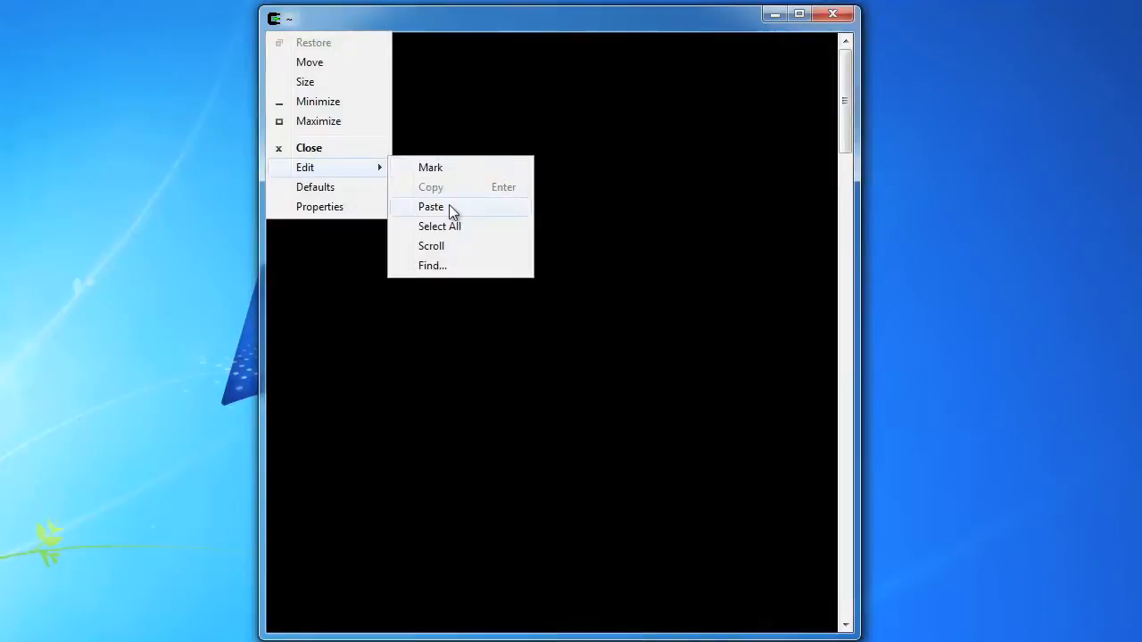
pyautogui.click(431, 206)
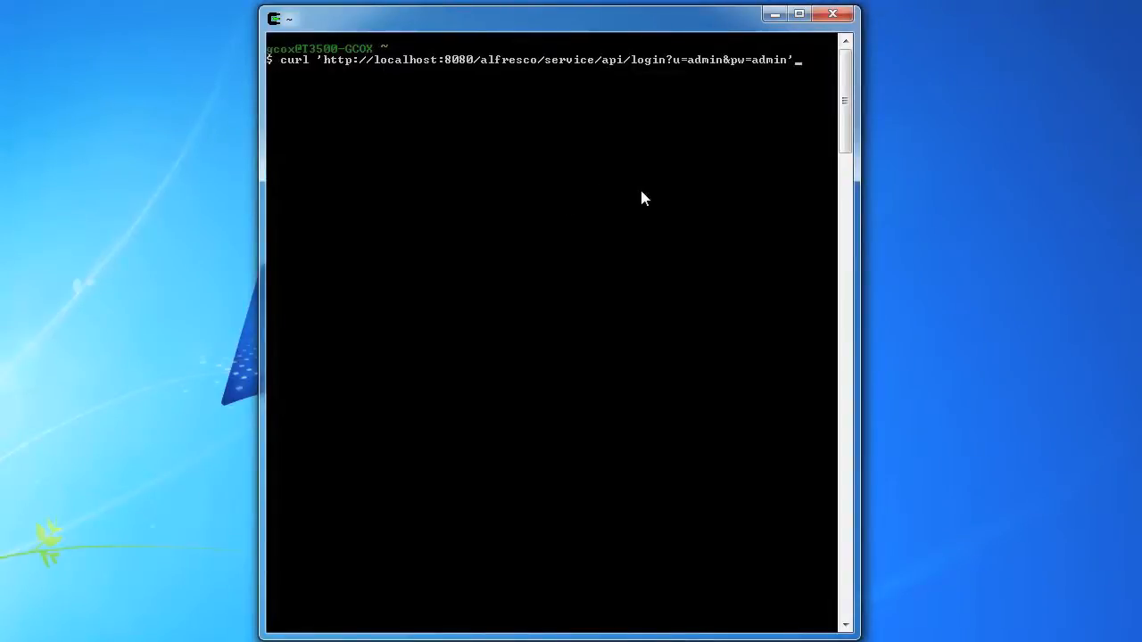
pyautogui.moveTo(463, 70)
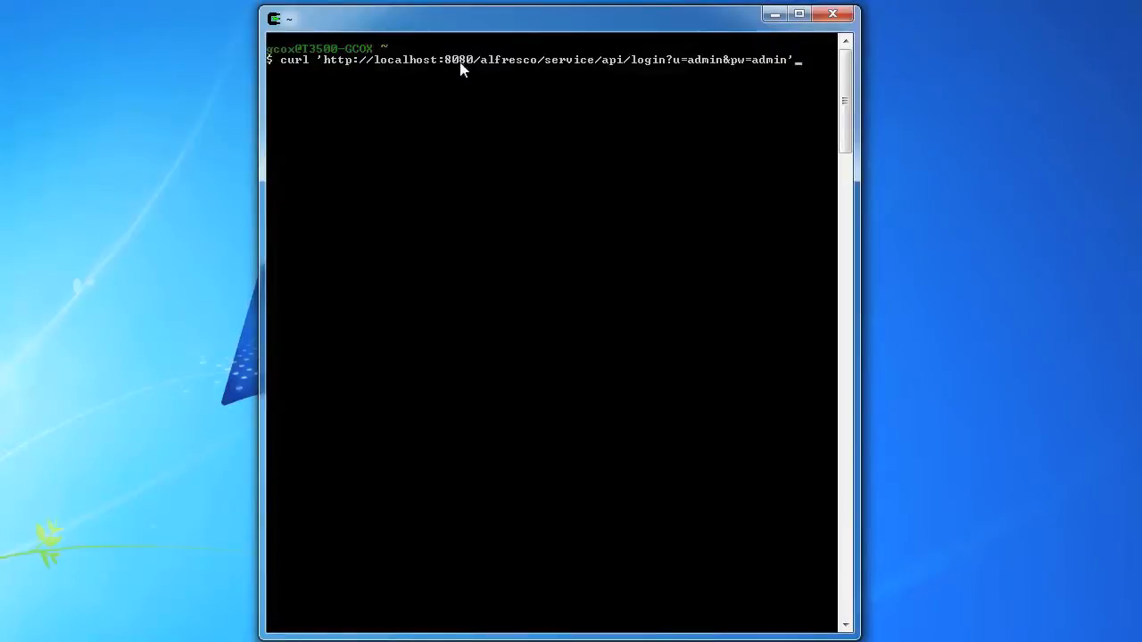
pyautogui.moveTo(569, 79)
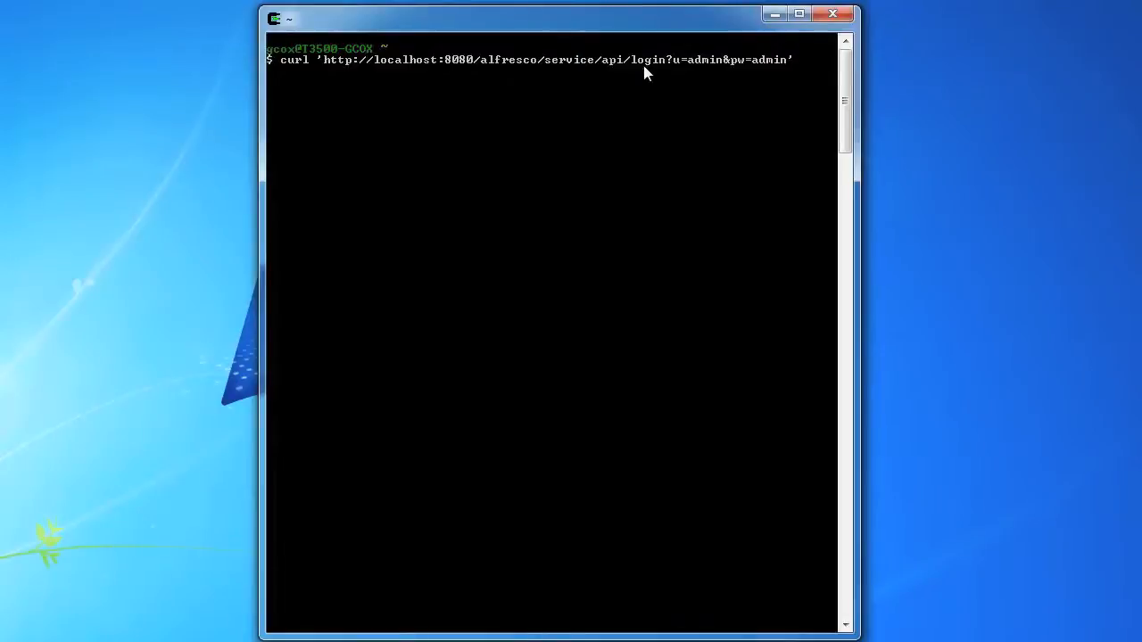
pyautogui.moveTo(685, 70)
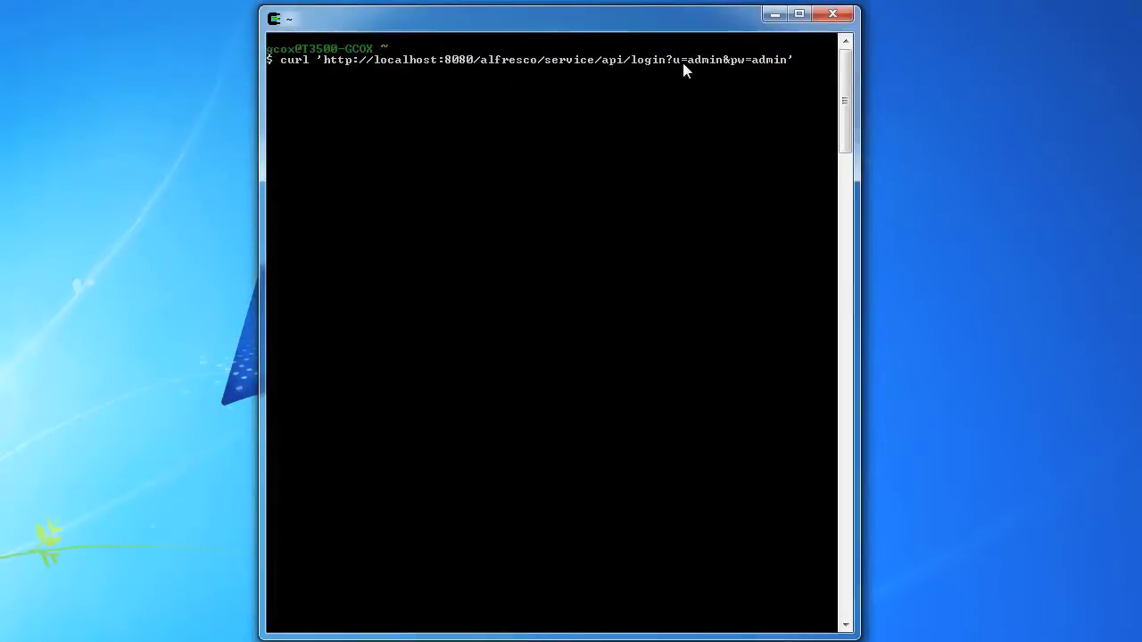
pyautogui.moveTo(763, 102)
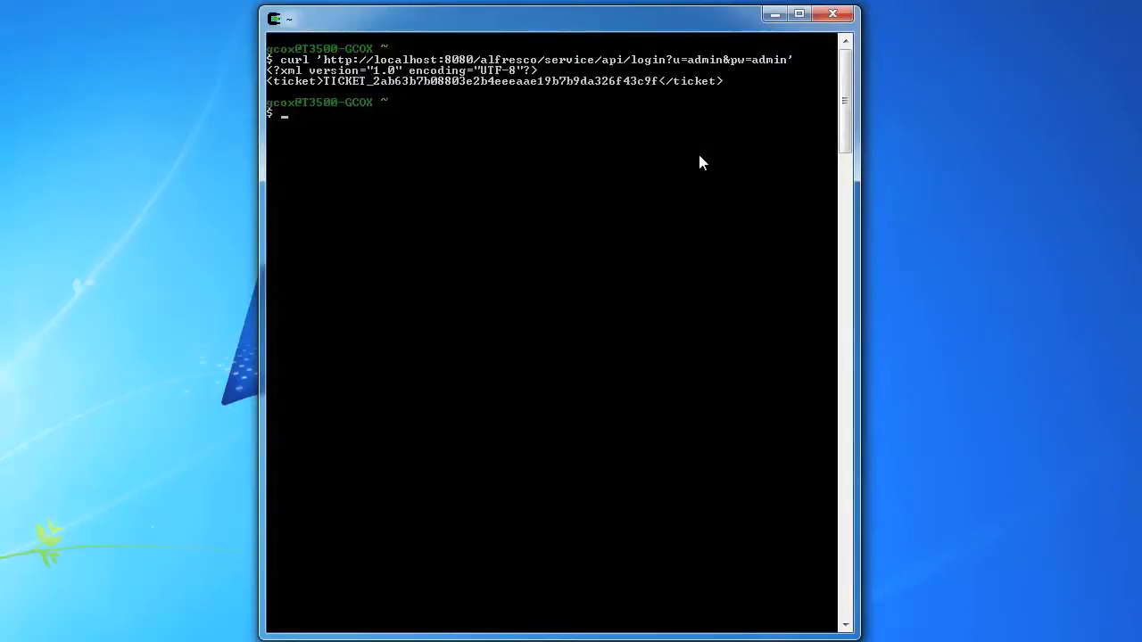
pyautogui.moveTo(496, 102)
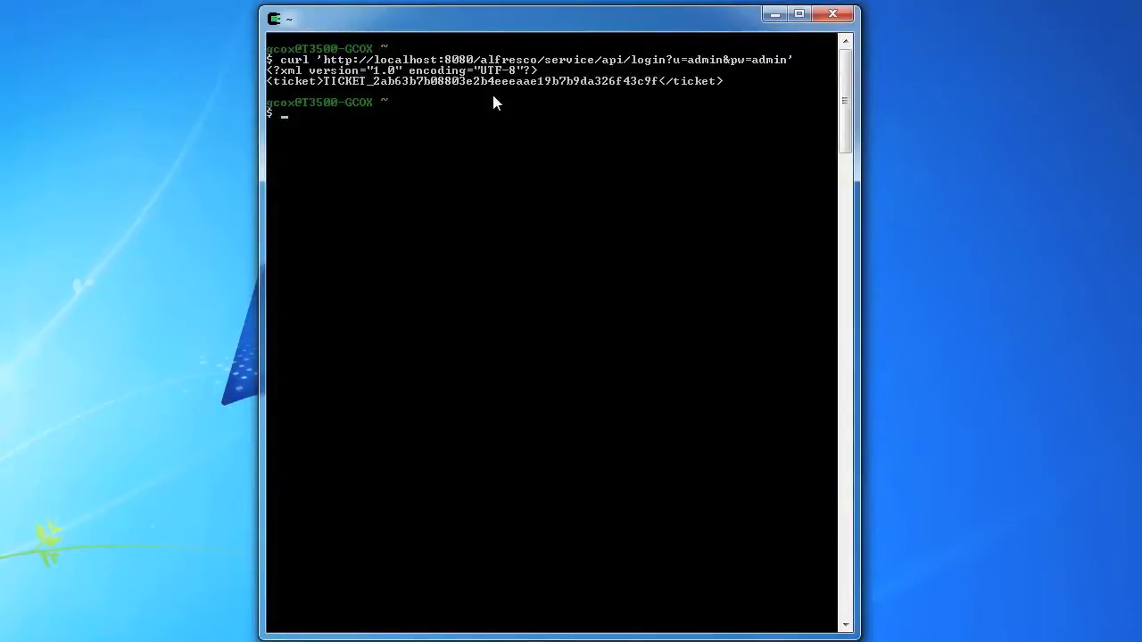
pyautogui.moveTo(348, 88)
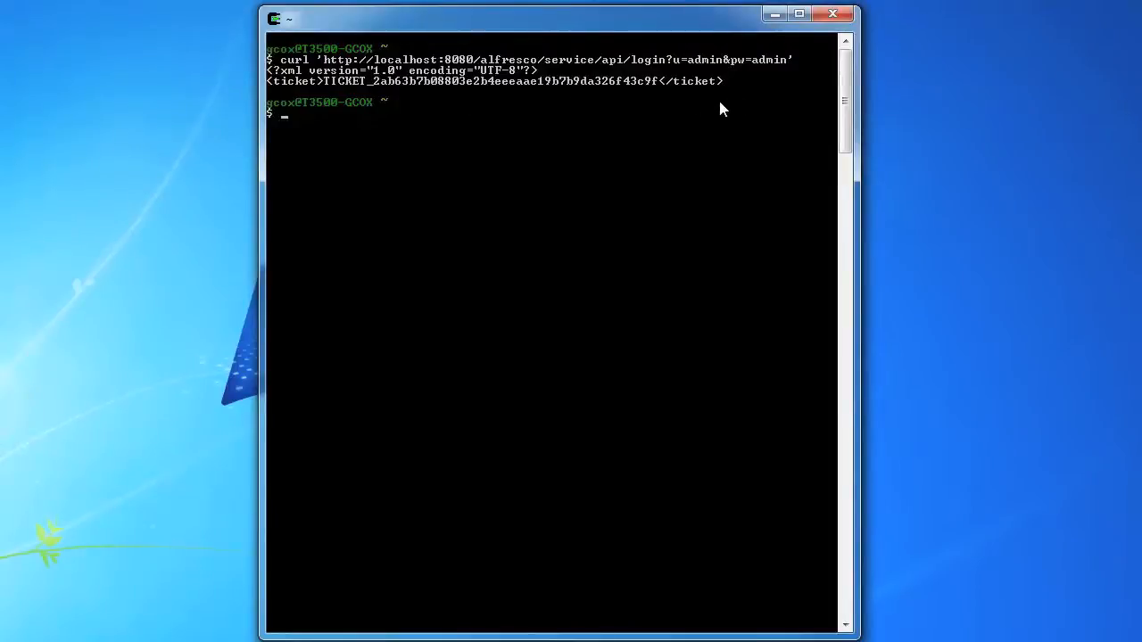
pyautogui.moveTo(364, 89)
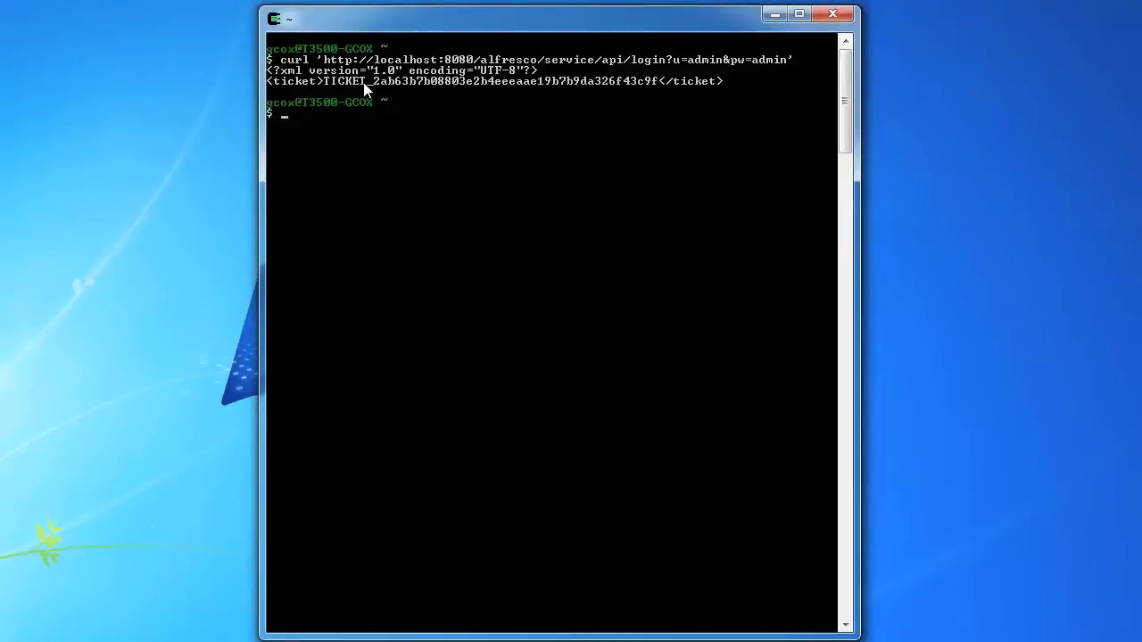
pyautogui.moveTo(317, 70)
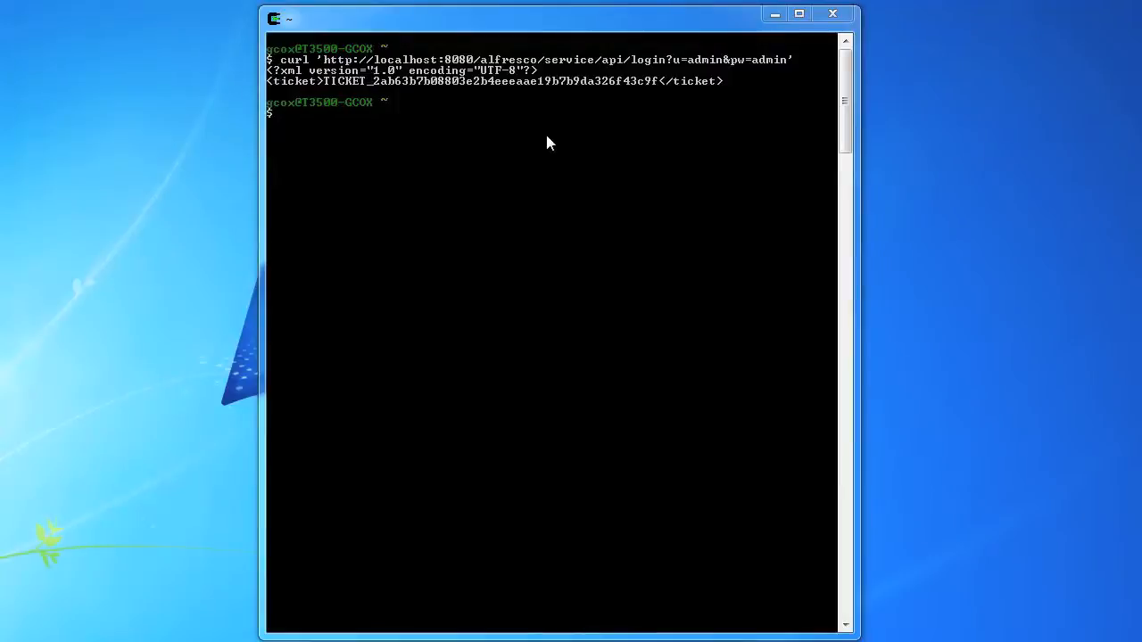
# - Enter a curl JSON POST login with username 'admin' to /alfresco/service/api/login
pyautogui.click(274, 18)
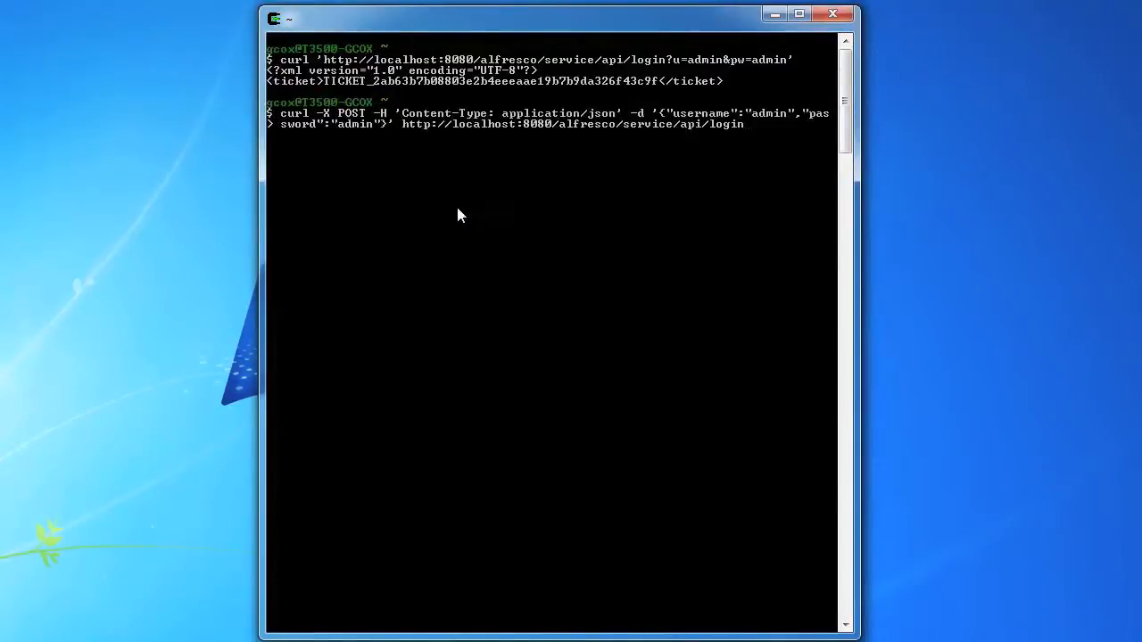
pyautogui.moveTo(501, 232)
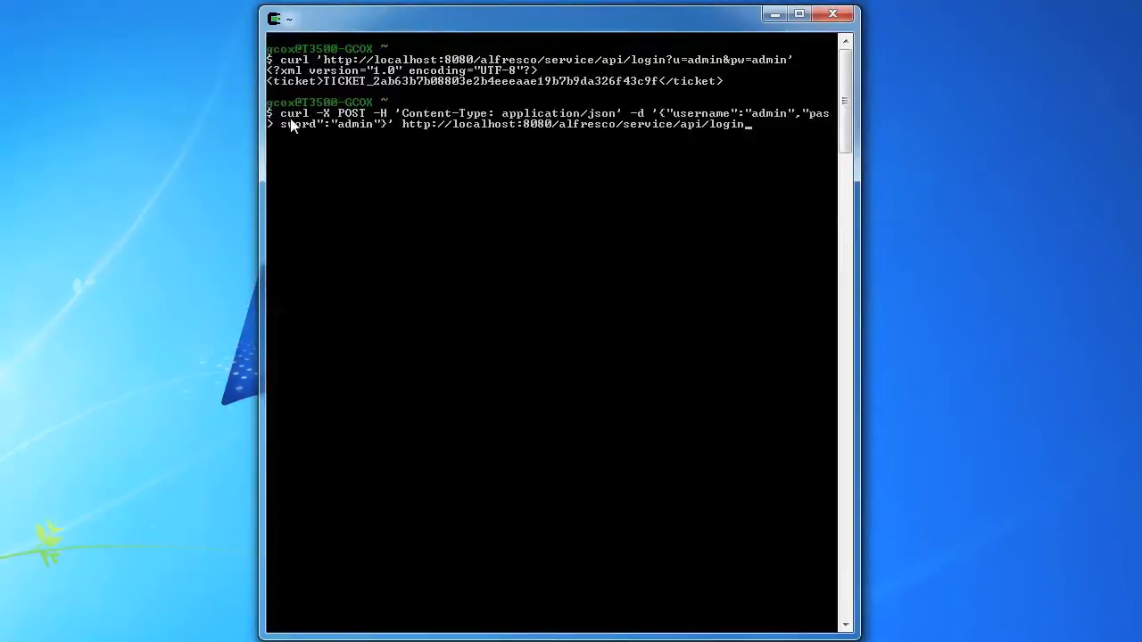
pyautogui.moveTo(332, 121)
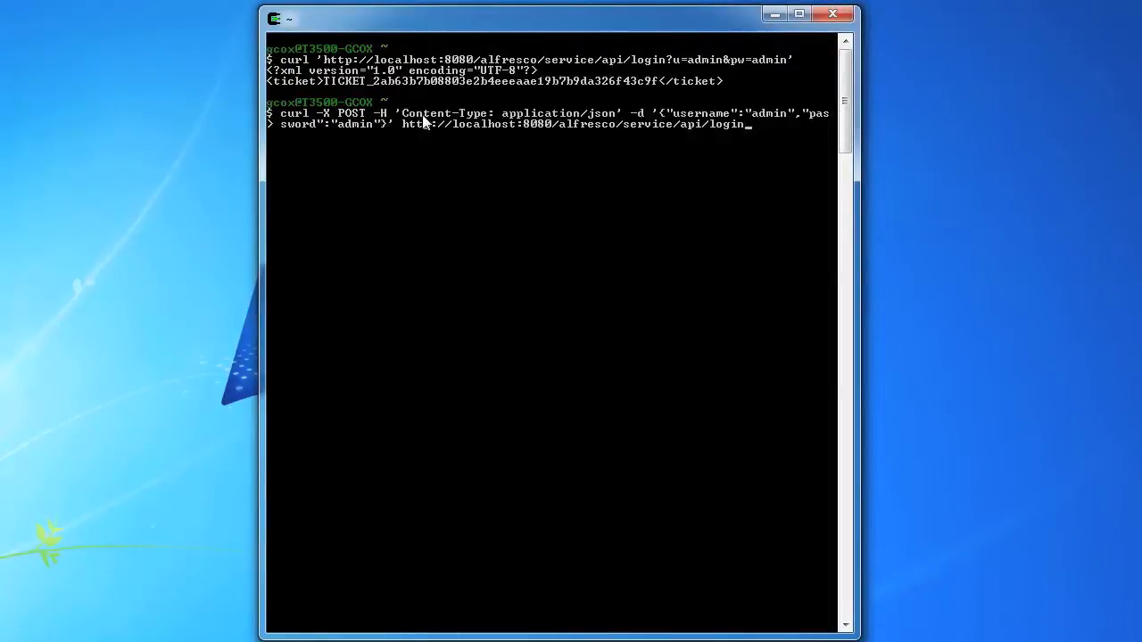
pyautogui.moveTo(630, 135)
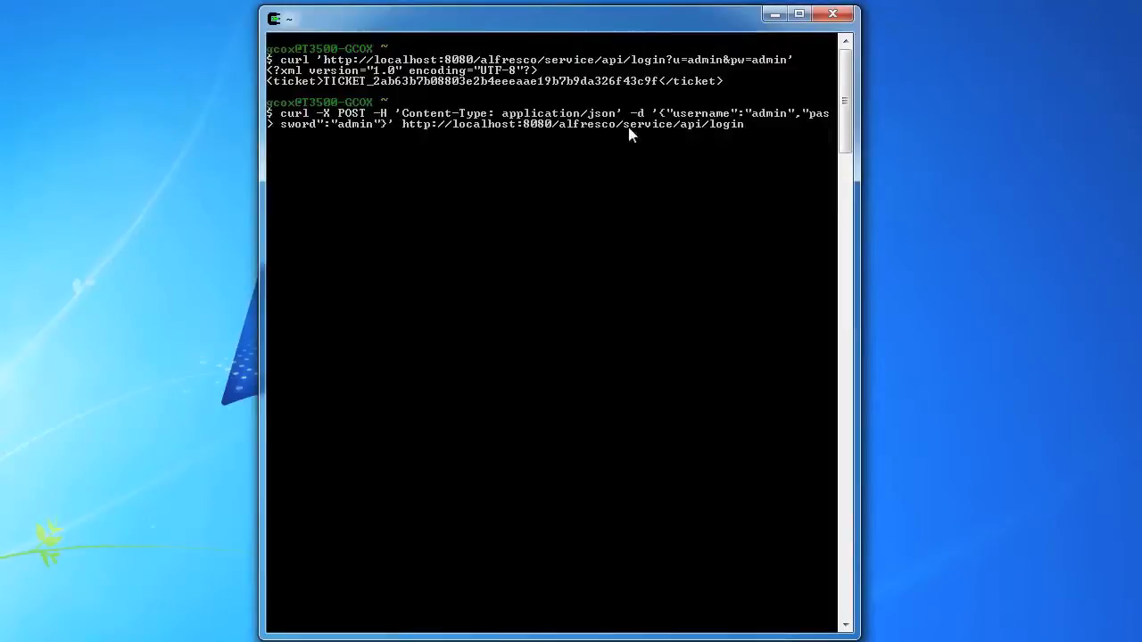
pyautogui.moveTo(695, 123)
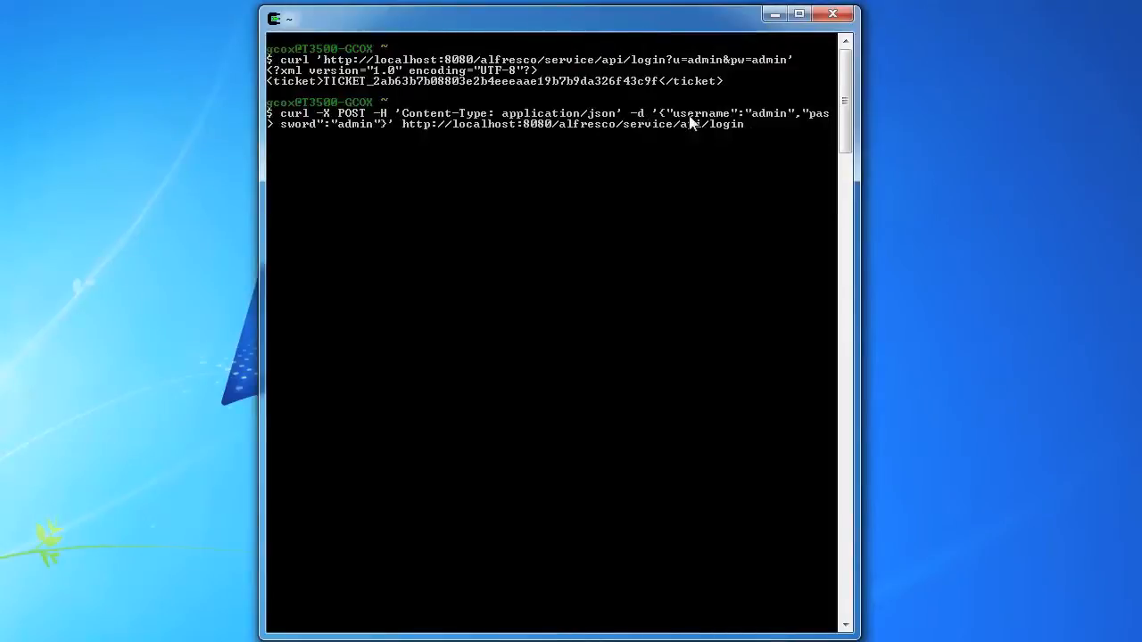
pyautogui.moveTo(692, 124)
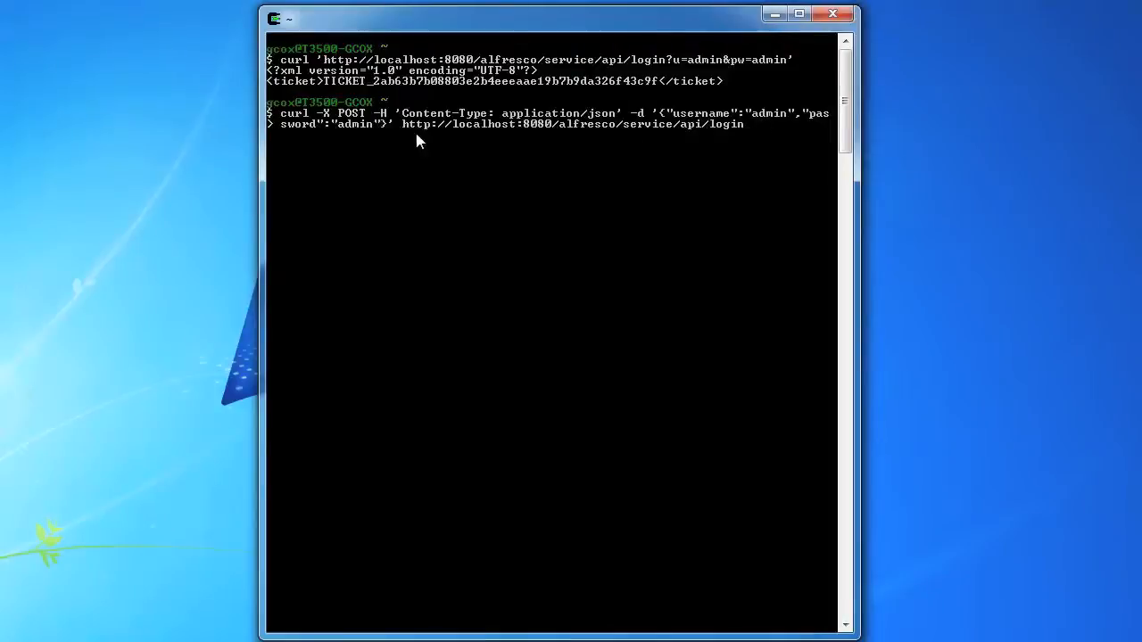
pyautogui.moveTo(362, 131)
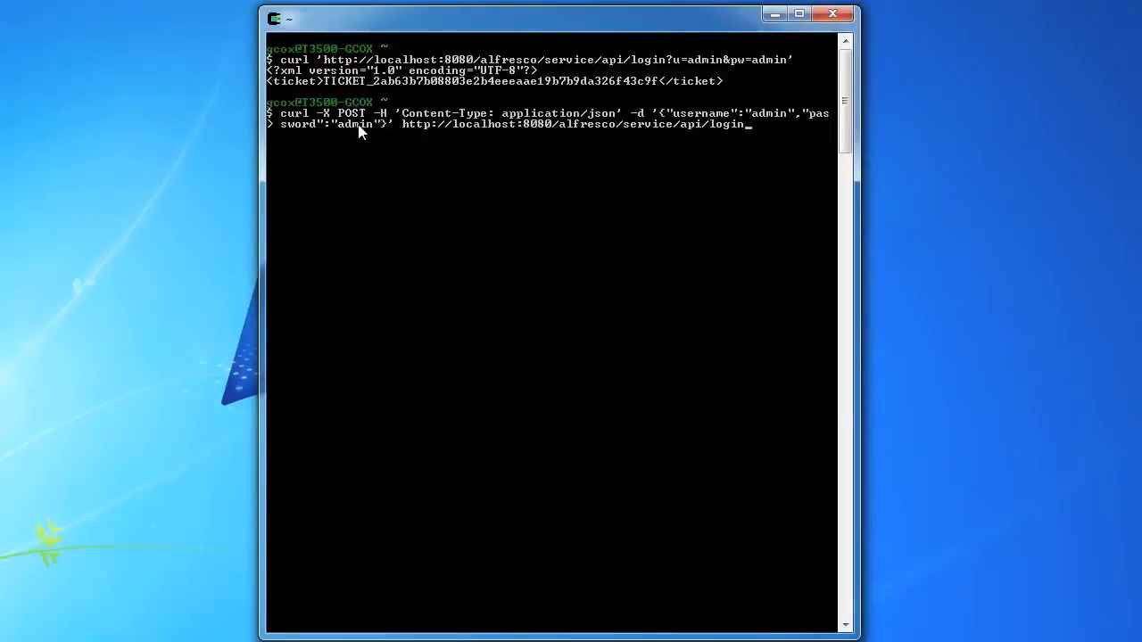
pyautogui.moveTo(495, 136)
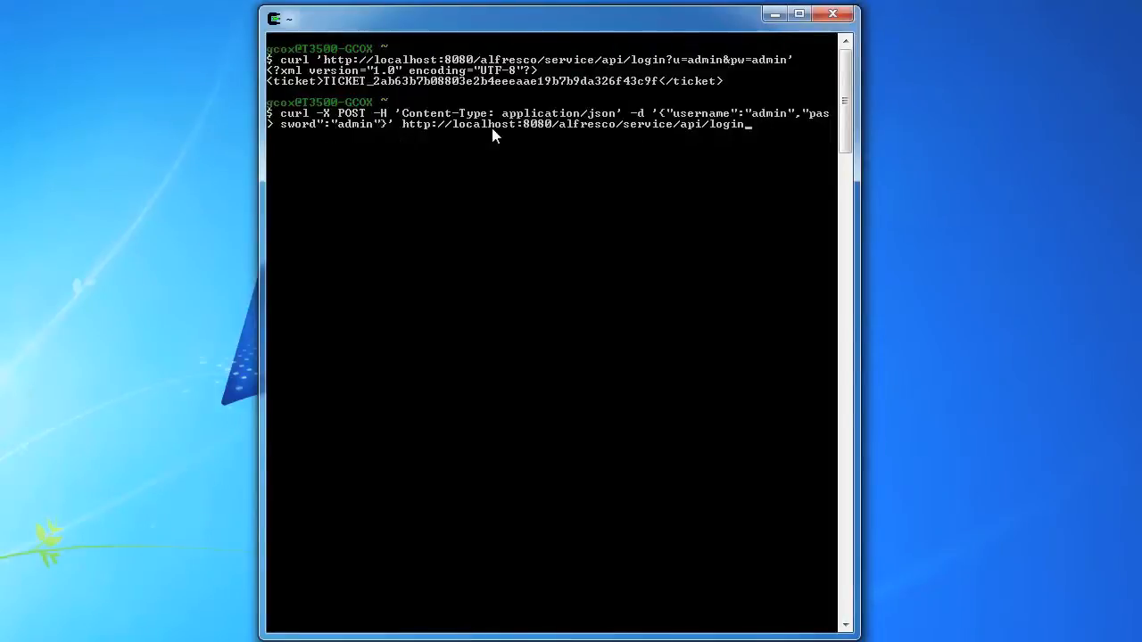
pyautogui.moveTo(773, 138)
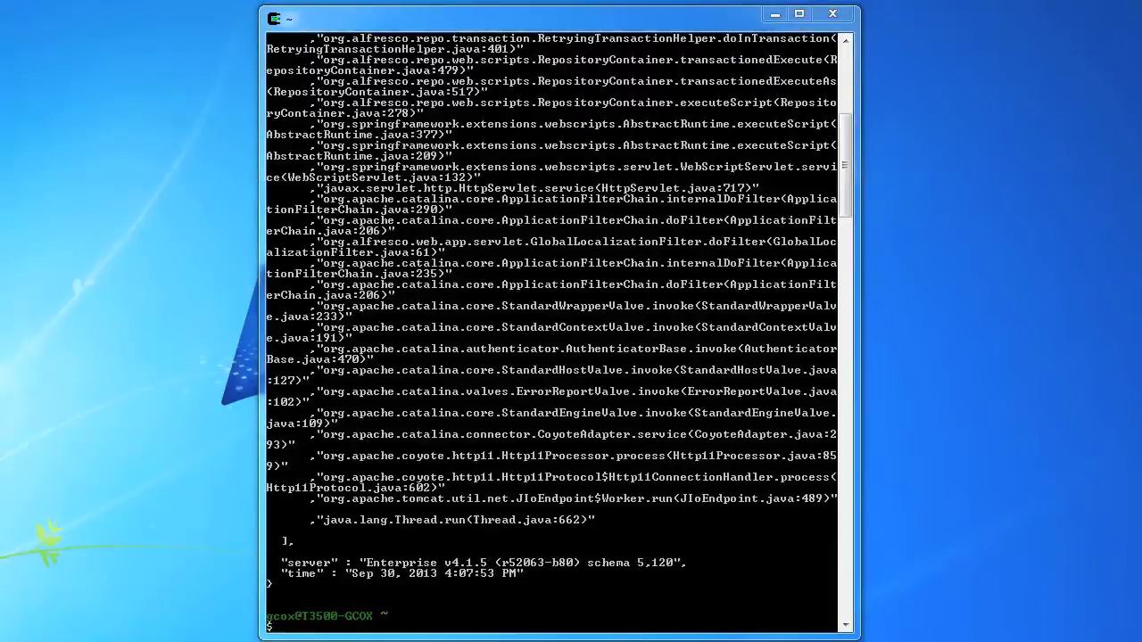
pyautogui.write('curl -X POST -H \'Content-Type: application/json\' -d \'{"username":"admin","password":"admin"}\' http://localhost:8080/alfresco/service/api/login')
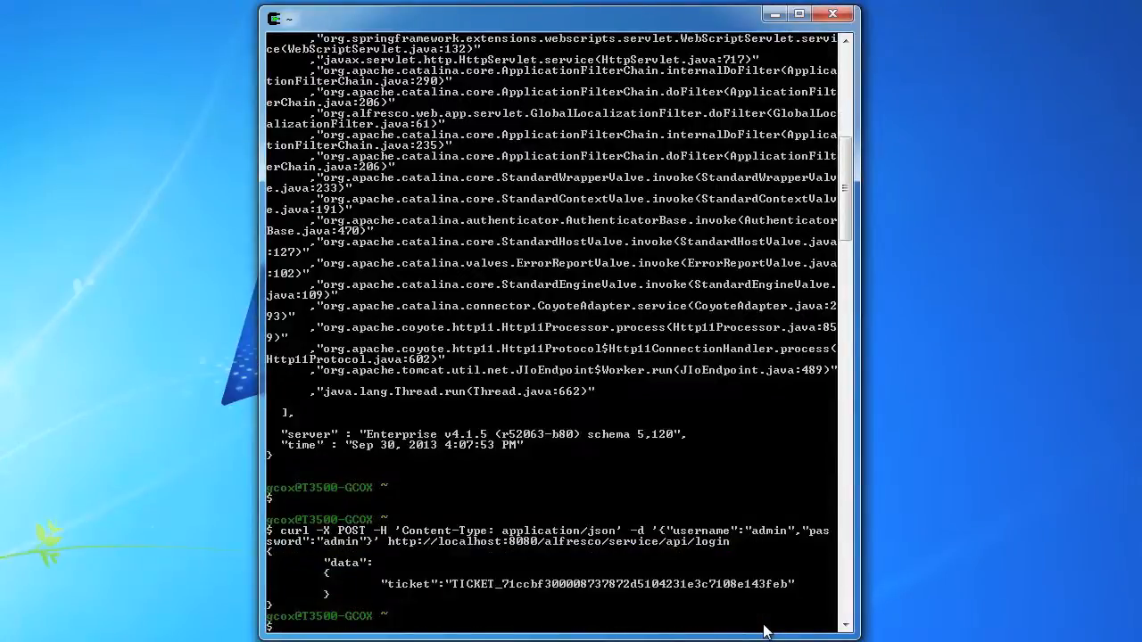
pyautogui.moveTo(659, 574)
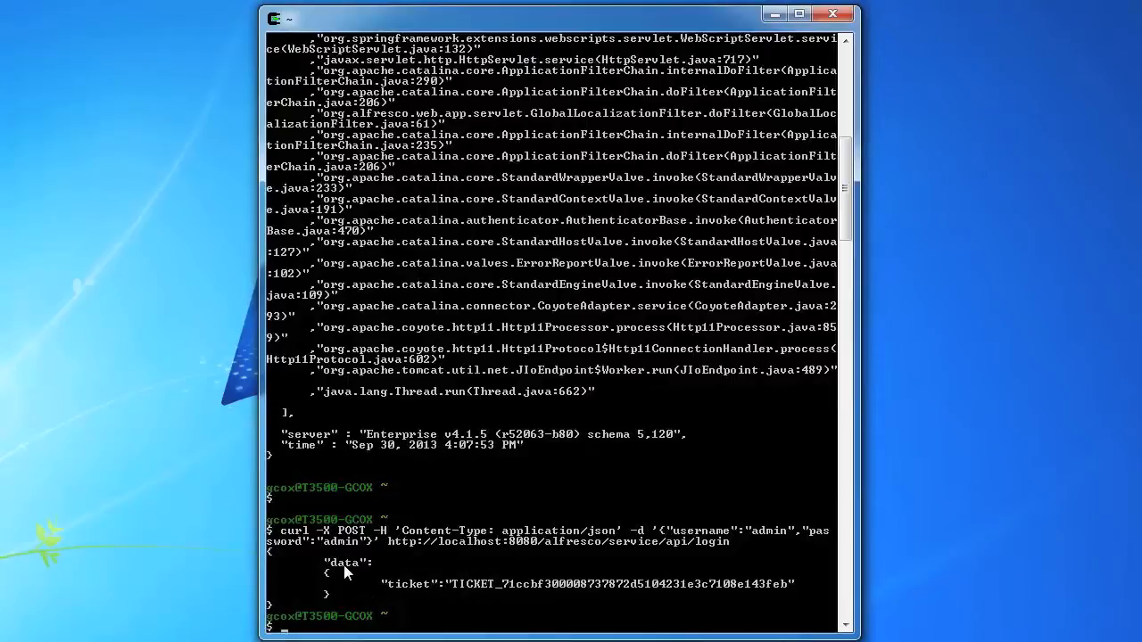
pyautogui.moveTo(495, 600)
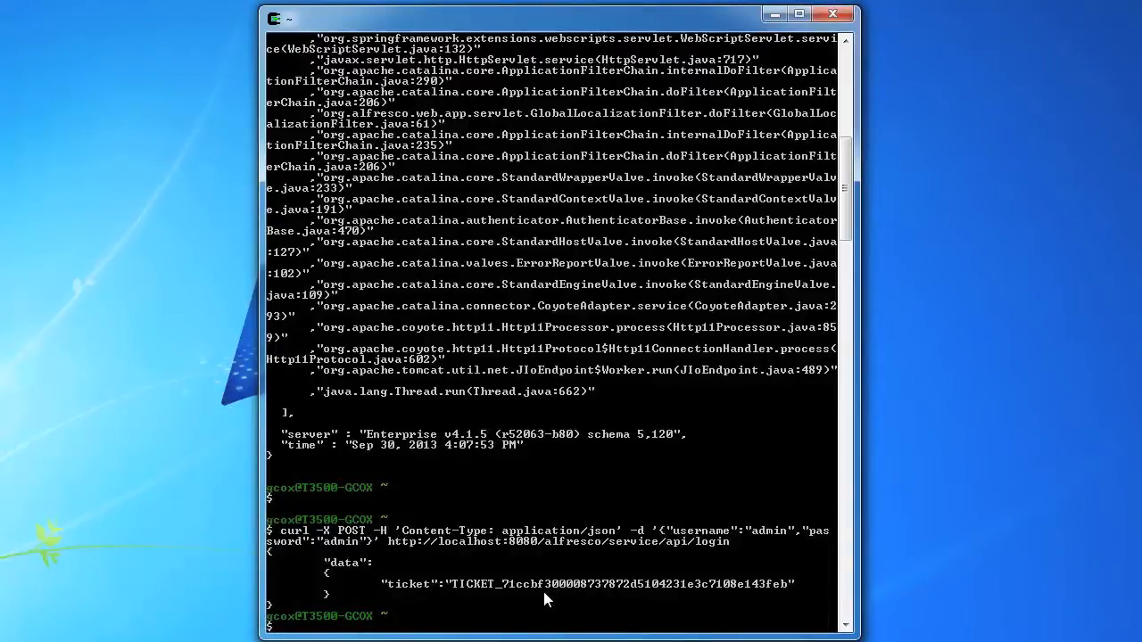
pyautogui.moveTo(594, 416)
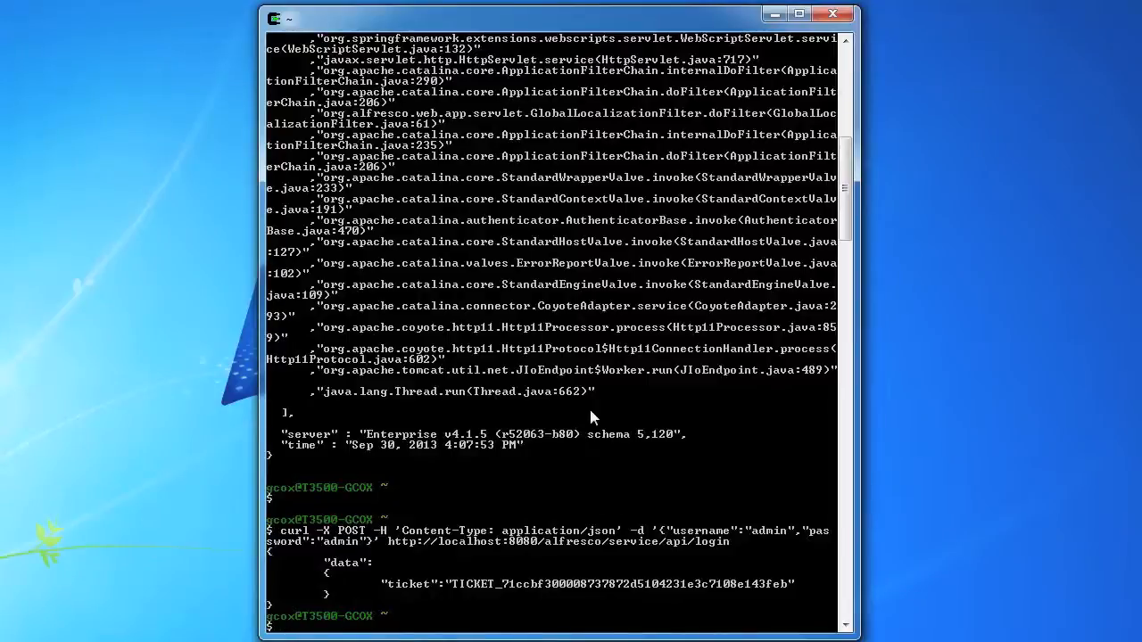
pyautogui.moveTo(613, 525)
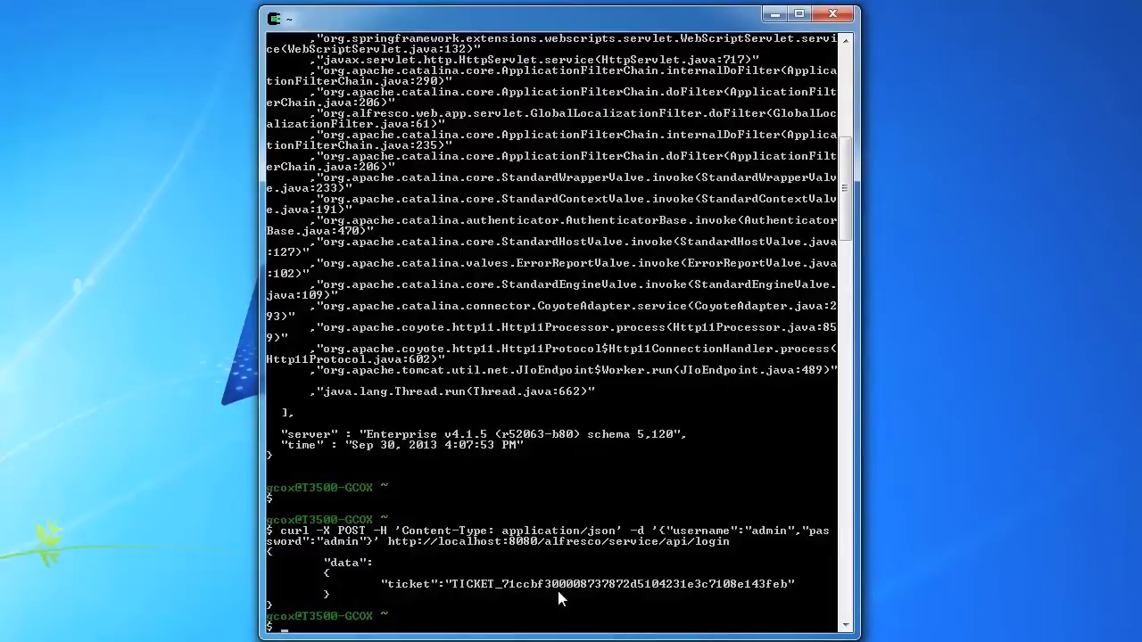
pyautogui.moveTo(522, 428)
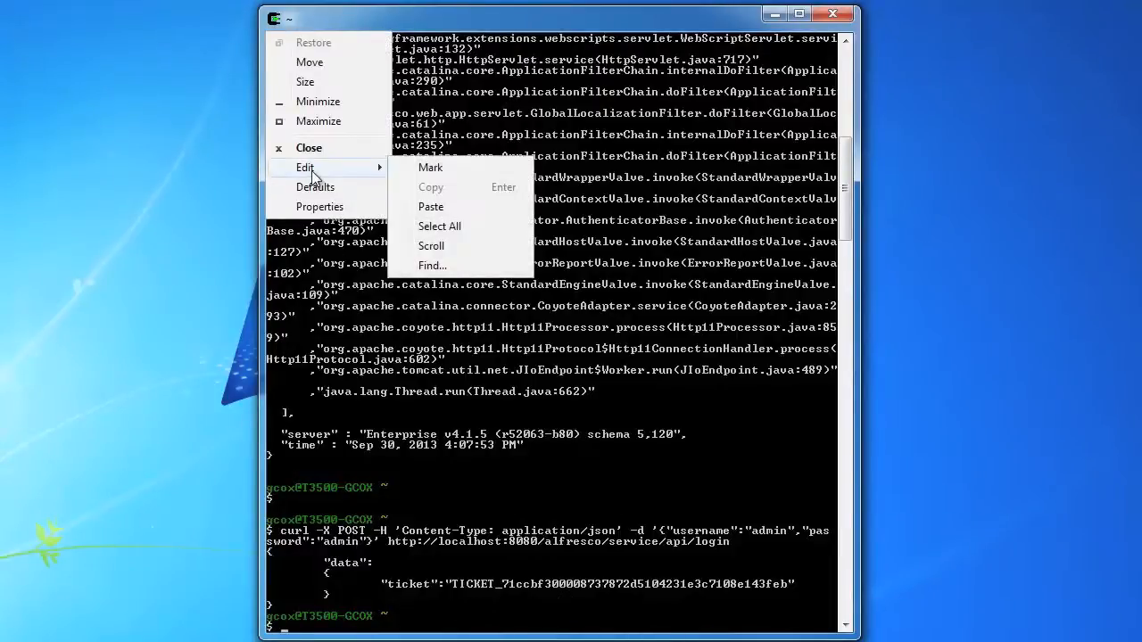
pyautogui.click(430, 166)
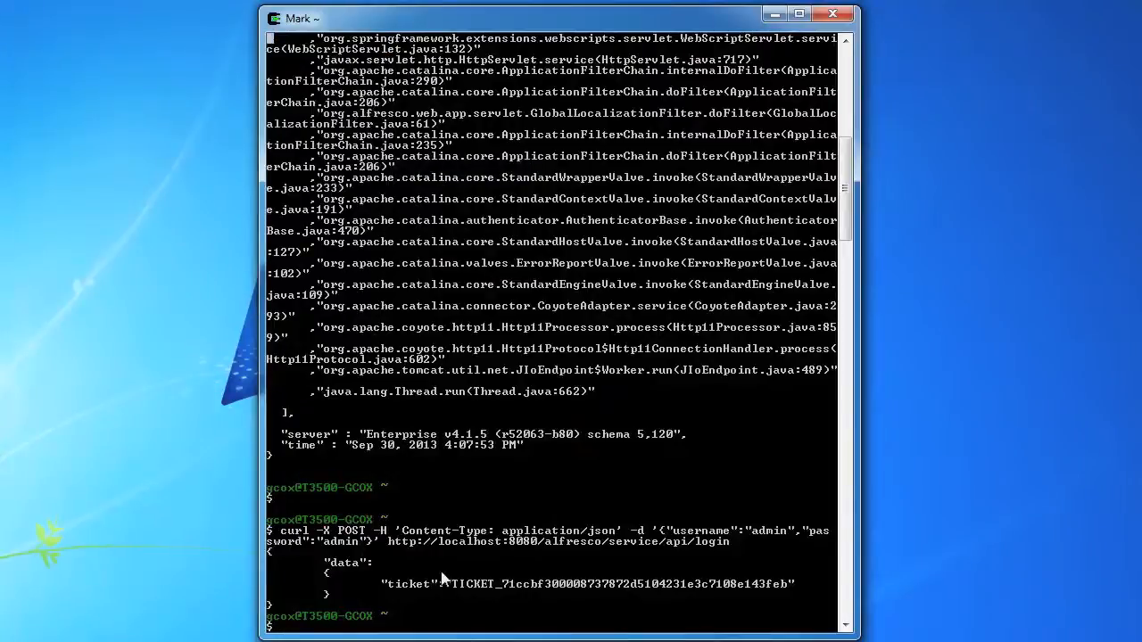
pyautogui.moveTo(458, 593)
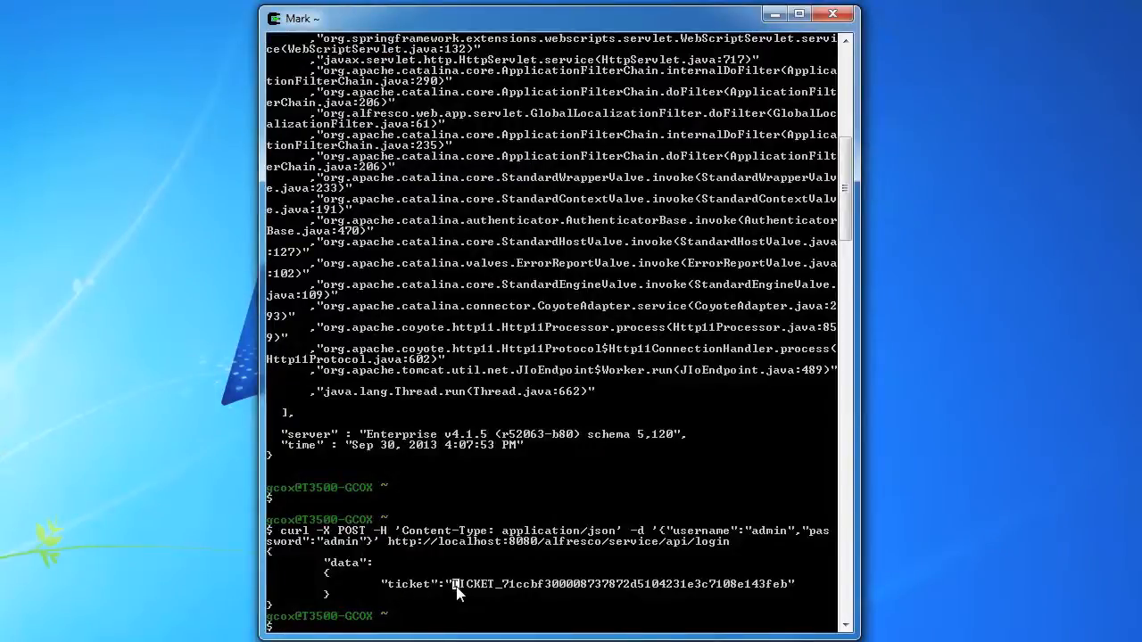
pyautogui.moveTo(453, 583); pyautogui.dragTo(793, 583)
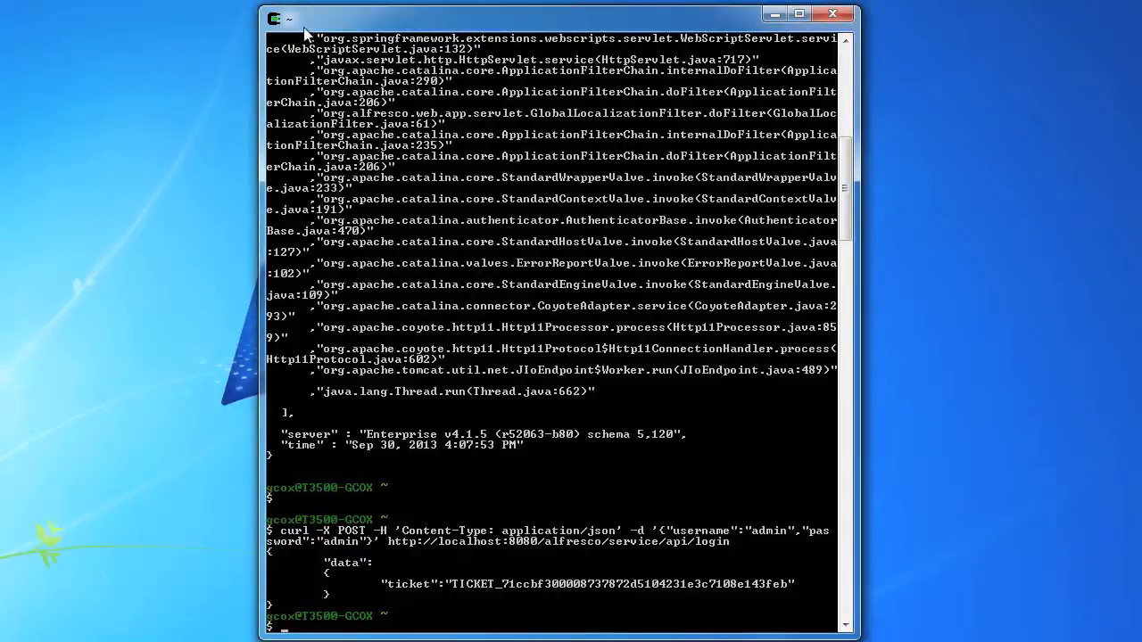
# - Paste the copied ticket into the alf_ticket curl POST for the admin usage API
pyautogui.rightClick(303, 17)
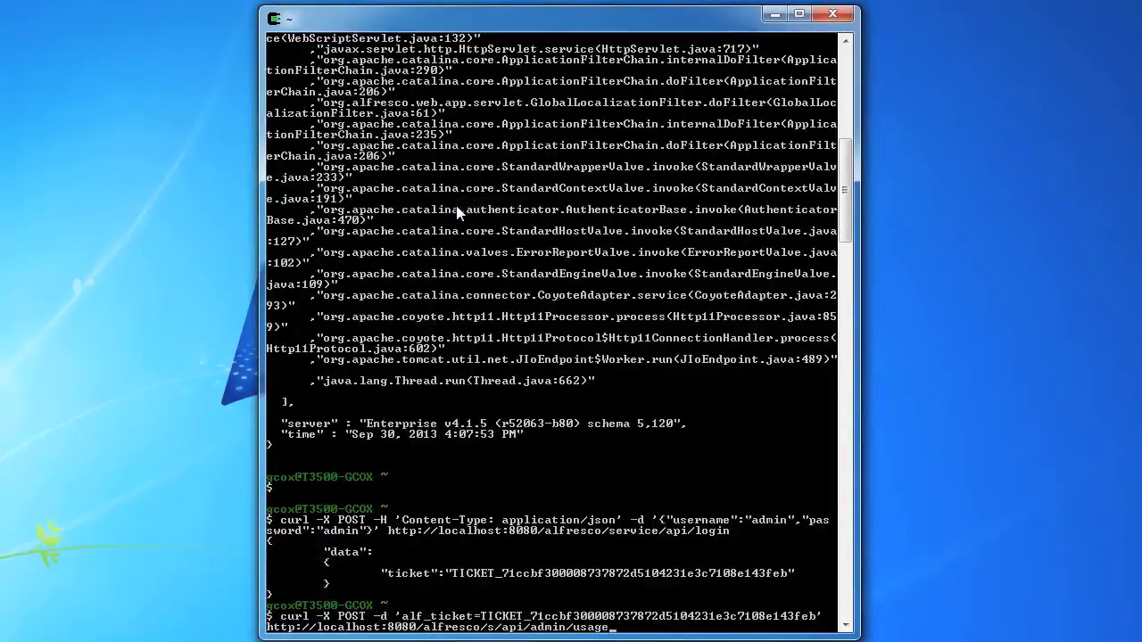
pyautogui.moveTo(691, 359)
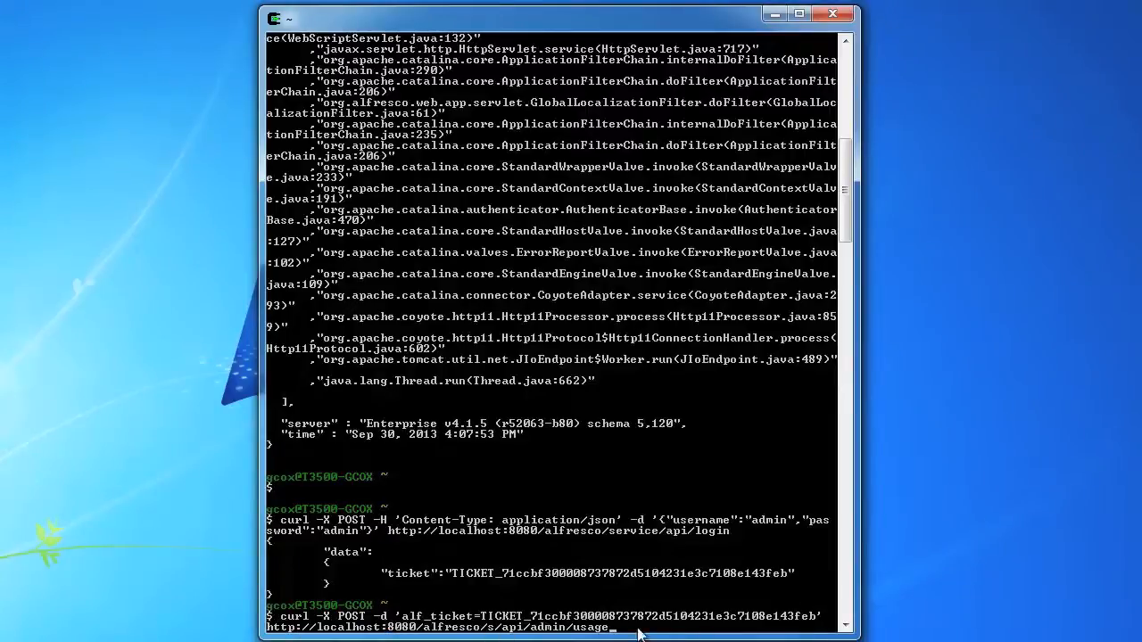
pyautogui.moveTo(692, 629)
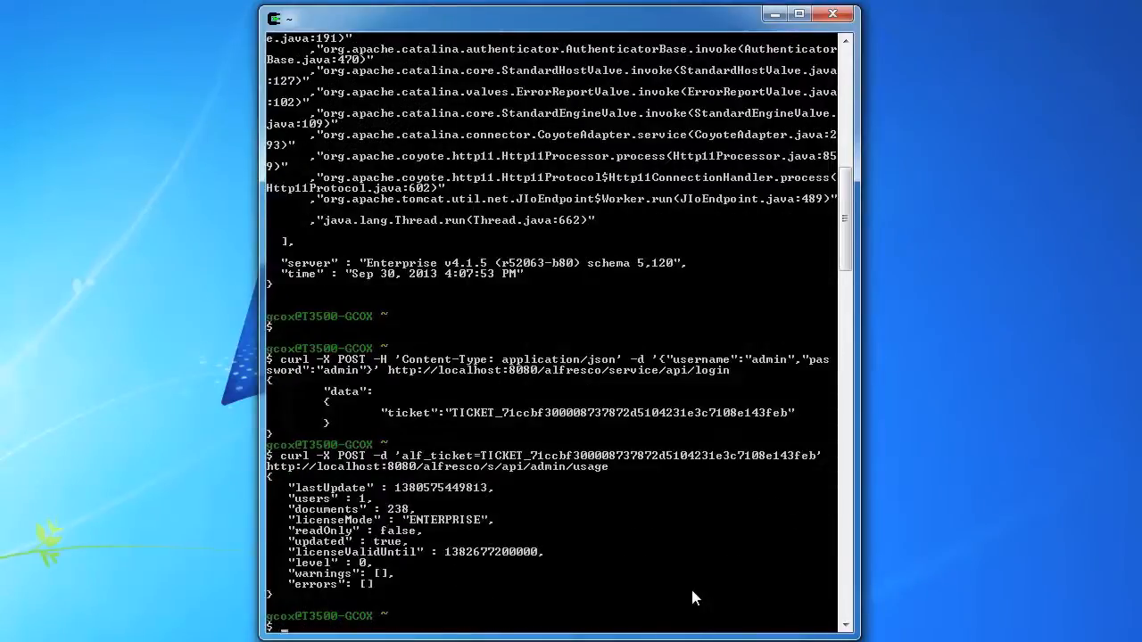
pyautogui.moveTo(638, 568)
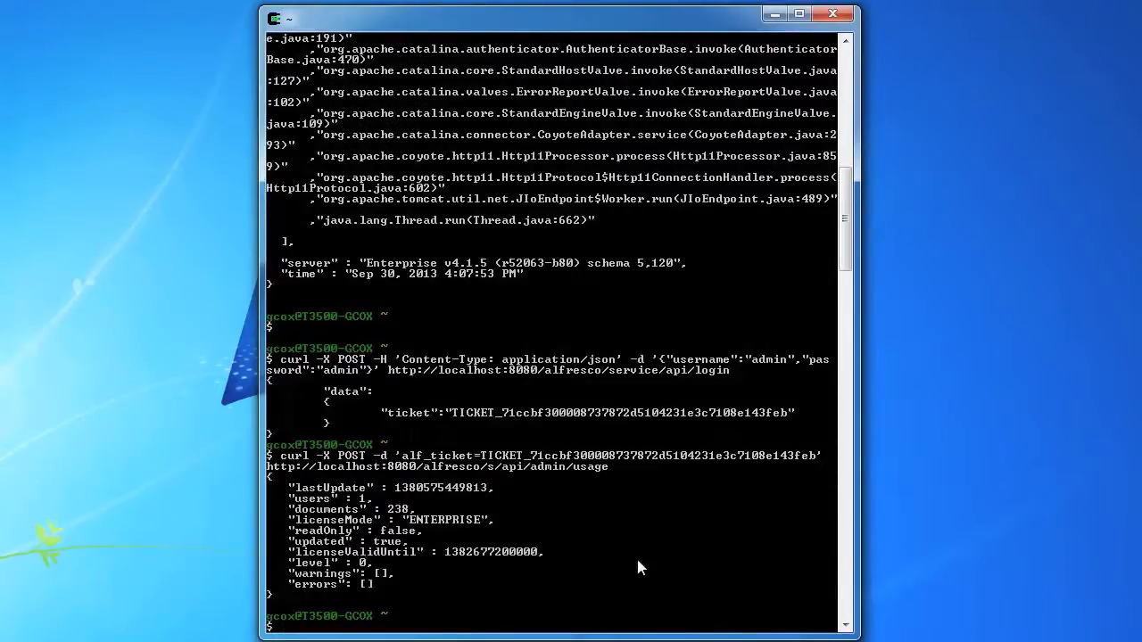
pyautogui.moveTo(397, 499)
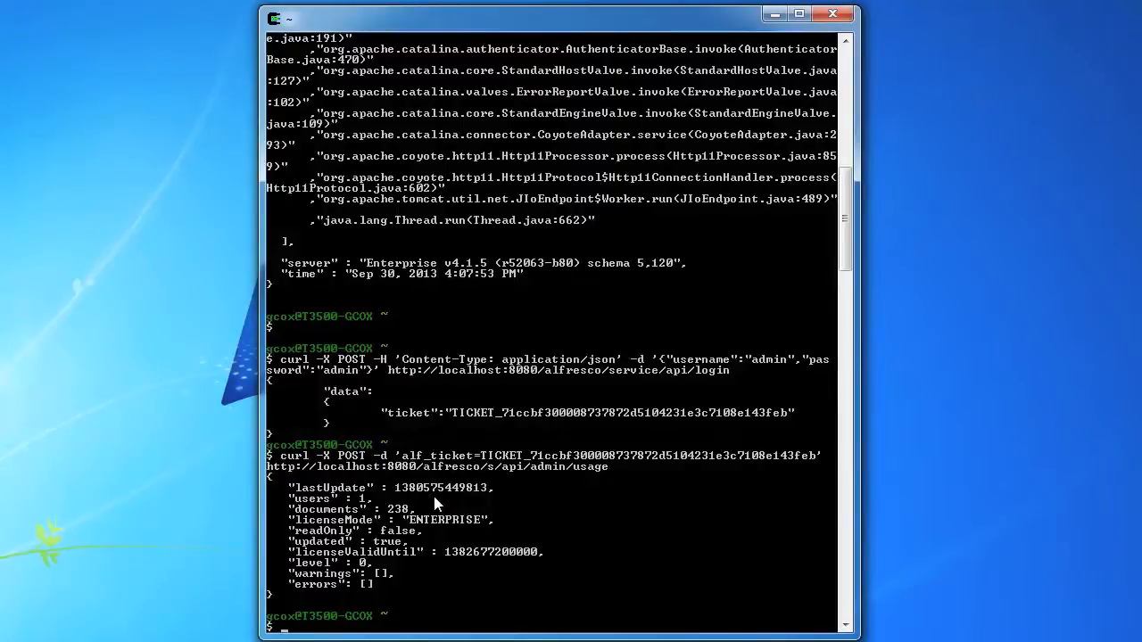
pyautogui.moveTo(353, 464)
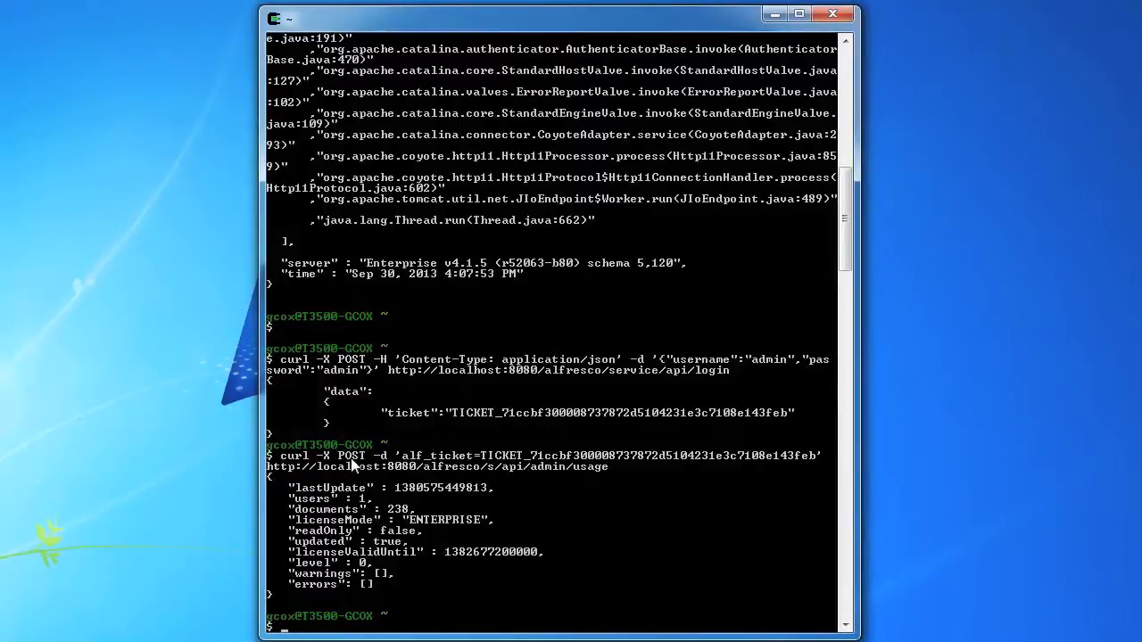
pyautogui.moveTo(423, 466)
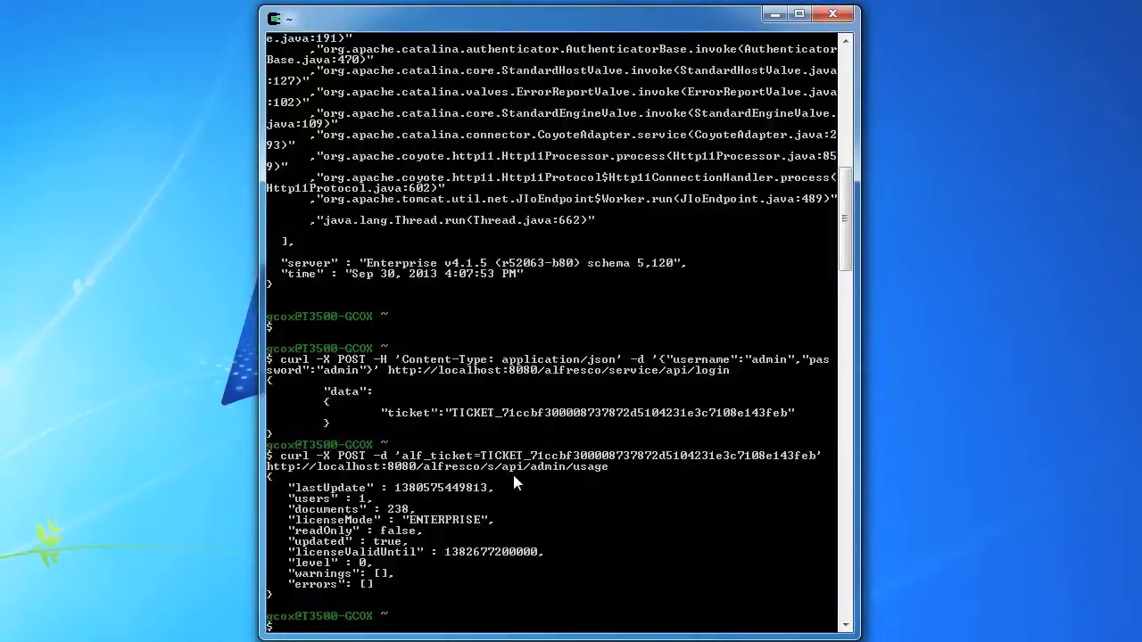
pyautogui.moveTo(439, 553)
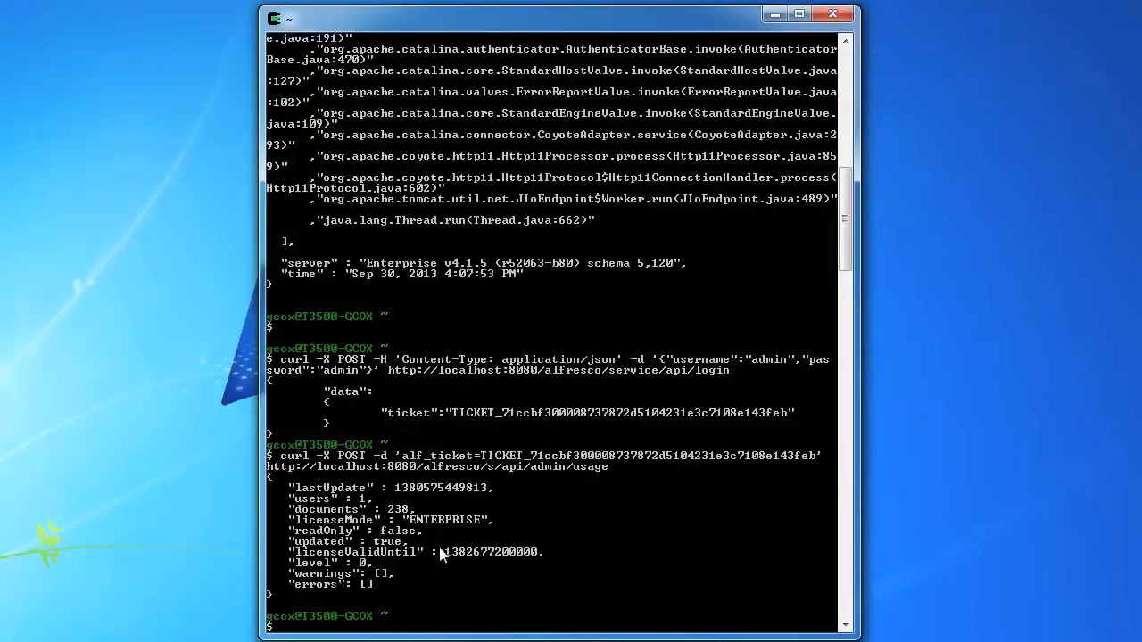
pyautogui.moveTo(366, 508)
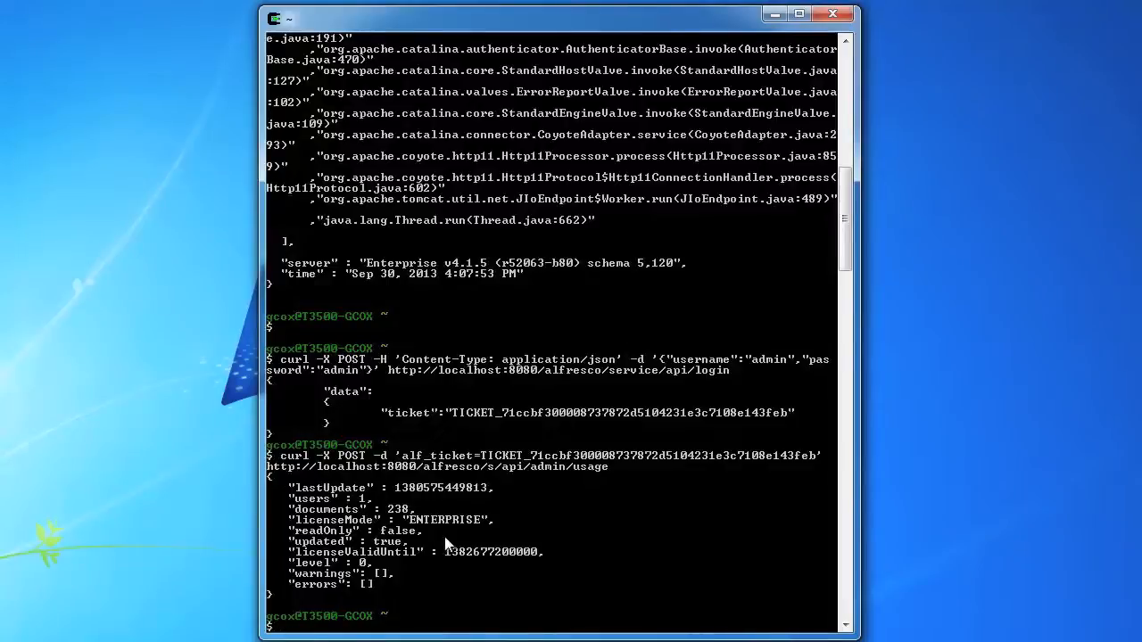
pyautogui.moveTo(572, 520)
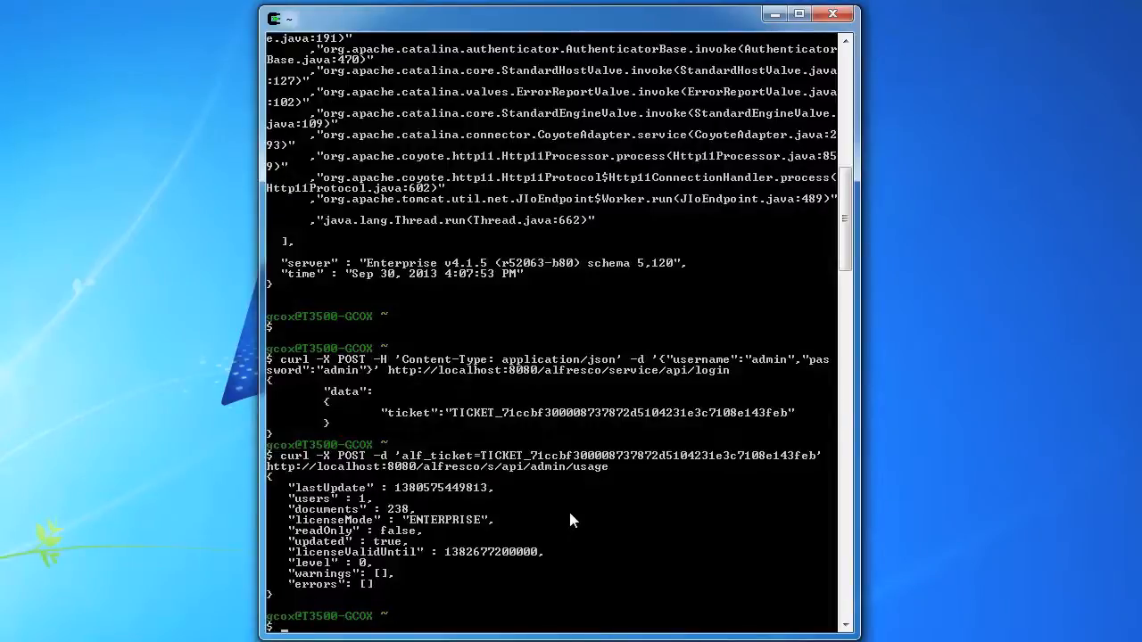
pyautogui.moveTo(595, 503)
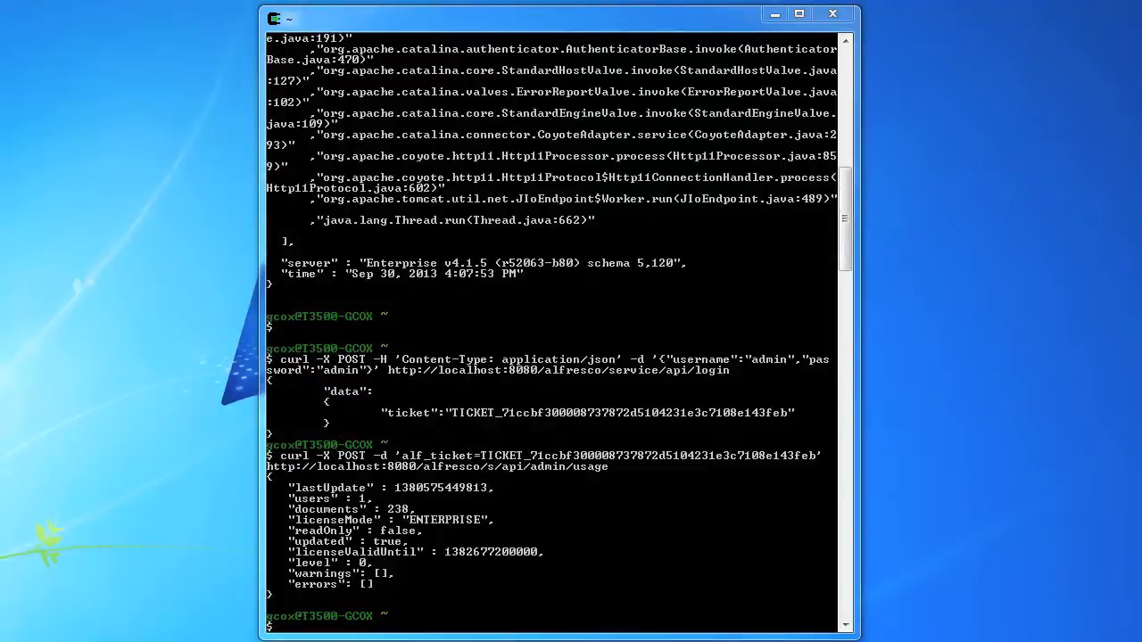
# - Paste the curl admin restrictions command into the terminal, without a ticket
pyautogui.click(277, 17)
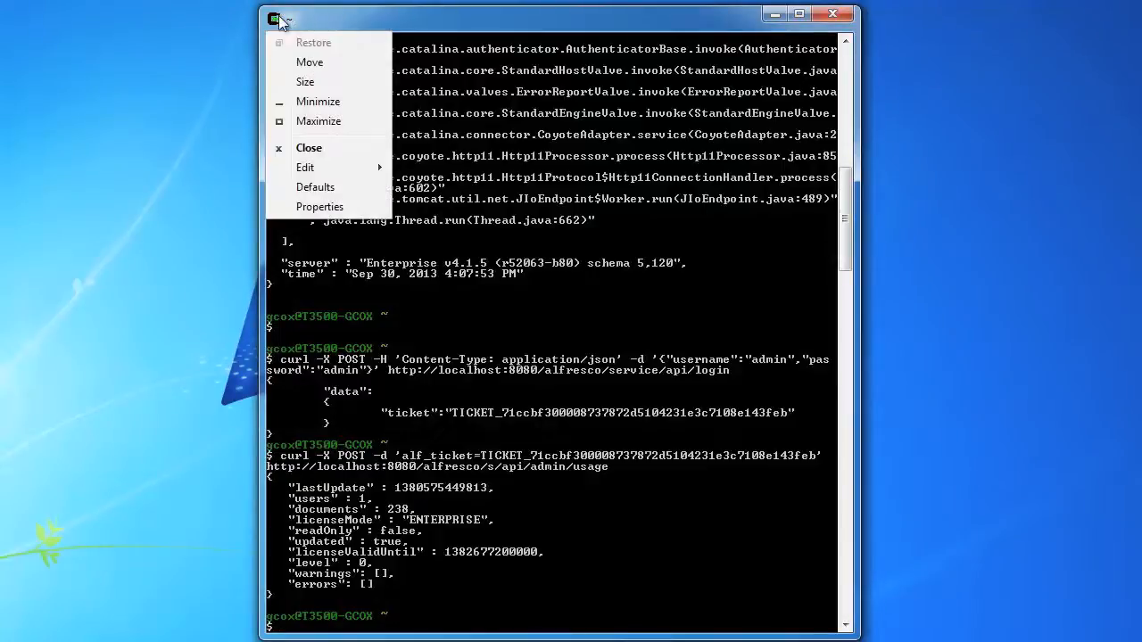
pyautogui.click(305, 167)
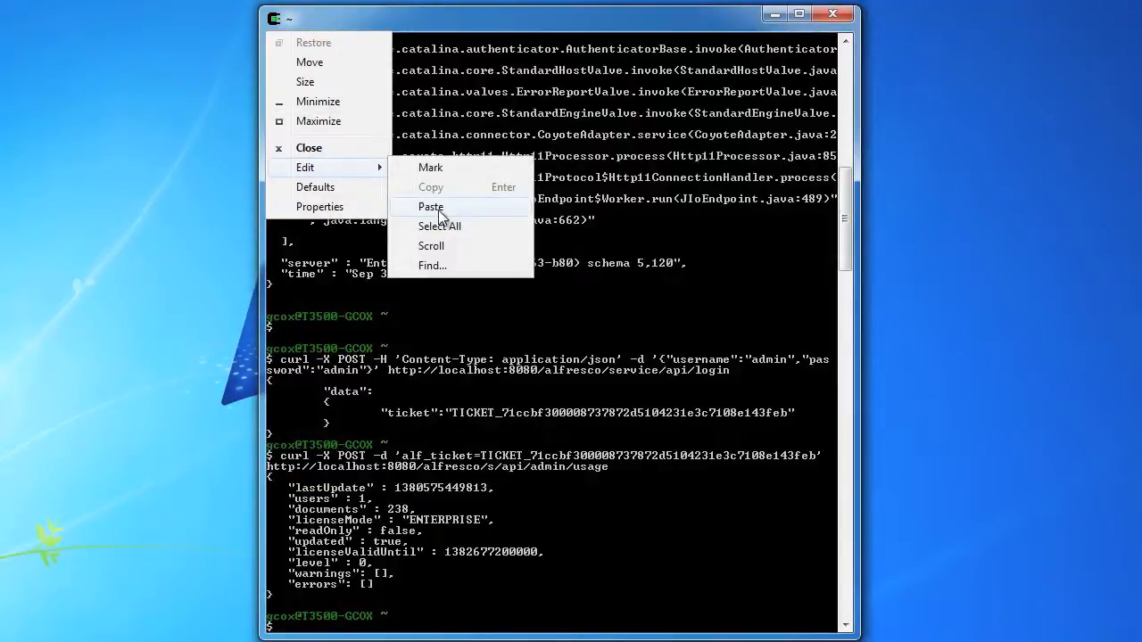
pyautogui.click(430, 206)
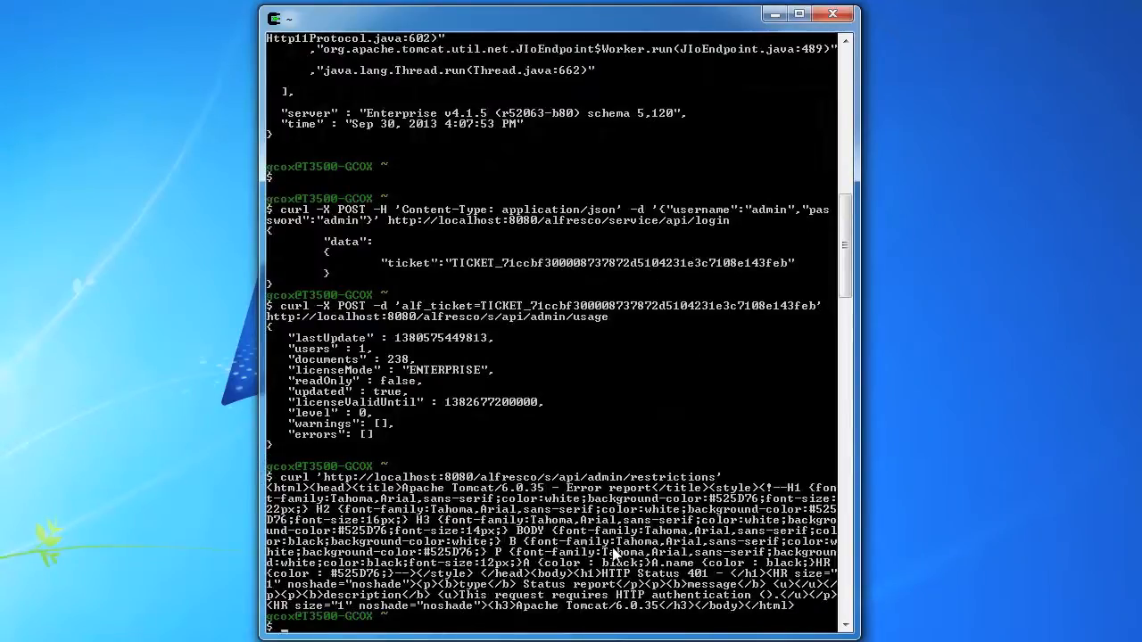
pyautogui.moveTo(473, 606)
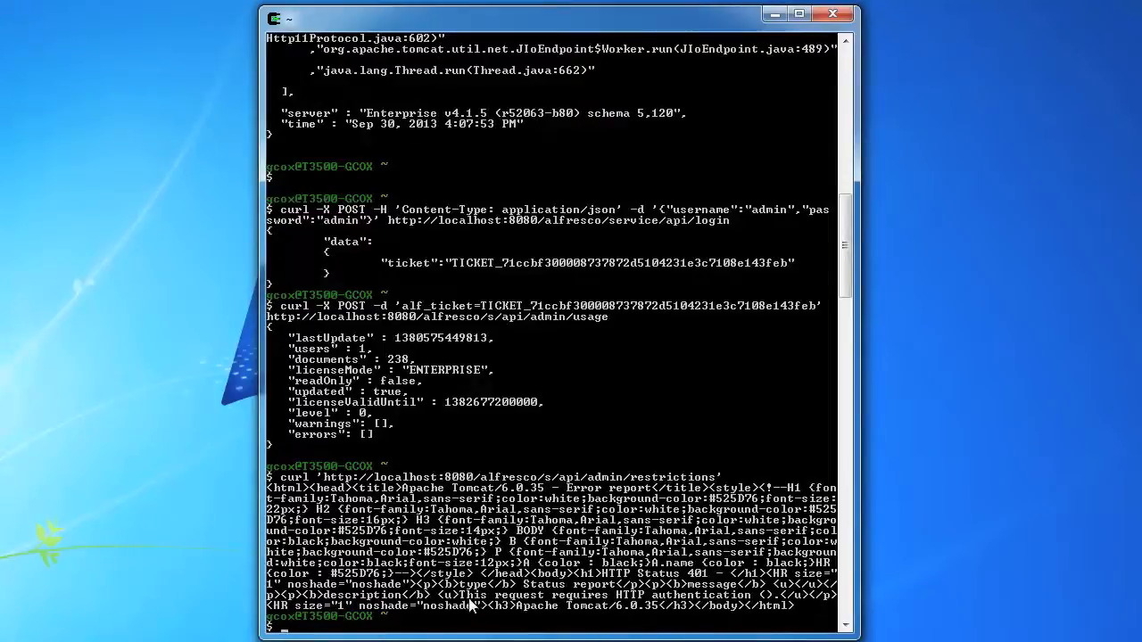
pyautogui.moveTo(607, 606)
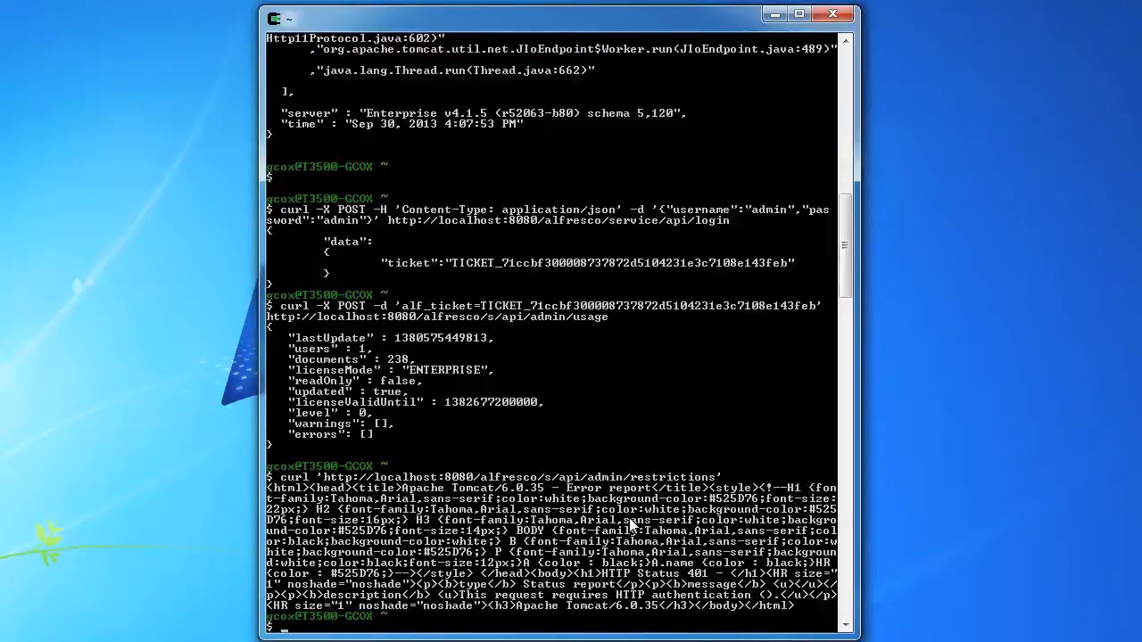
pyautogui.moveTo(602, 331)
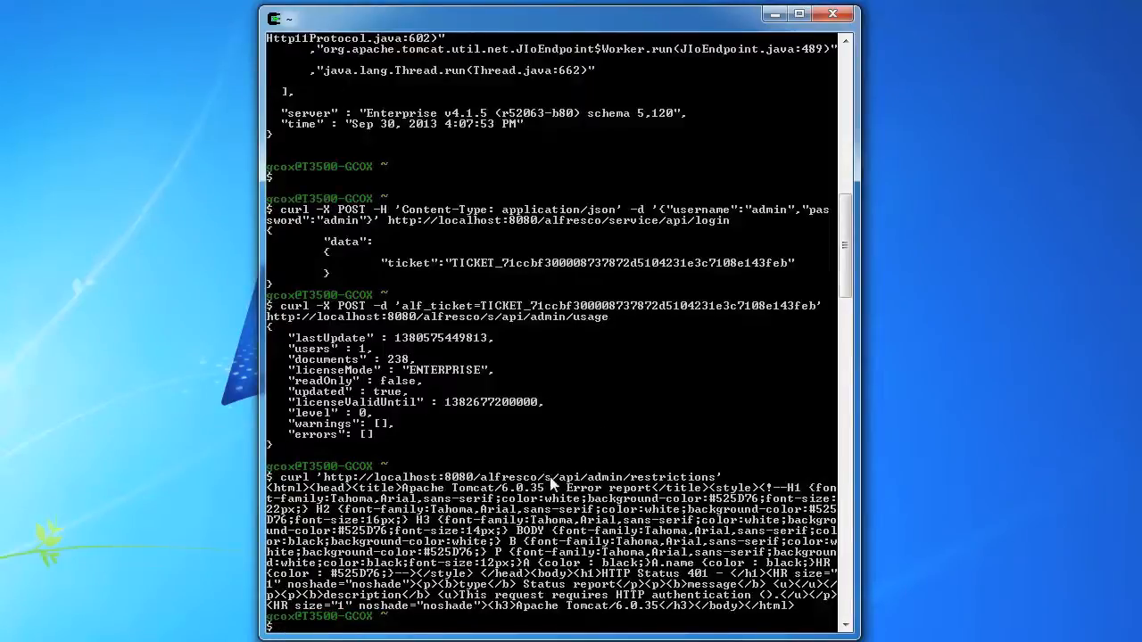
pyautogui.moveTo(624, 495)
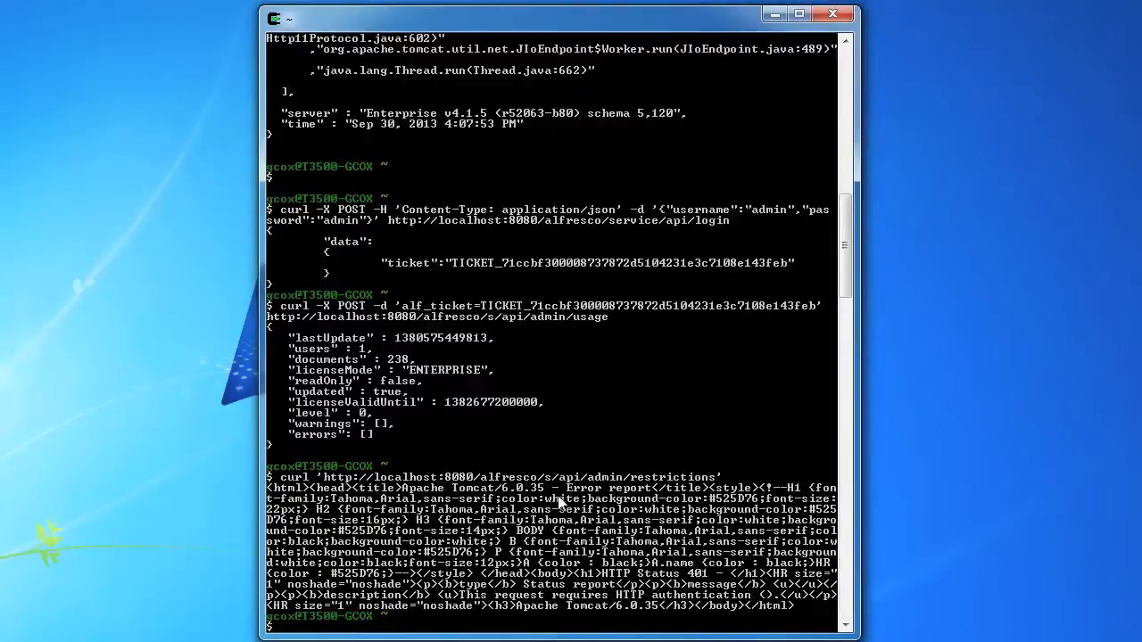
pyautogui.moveTo(656, 574)
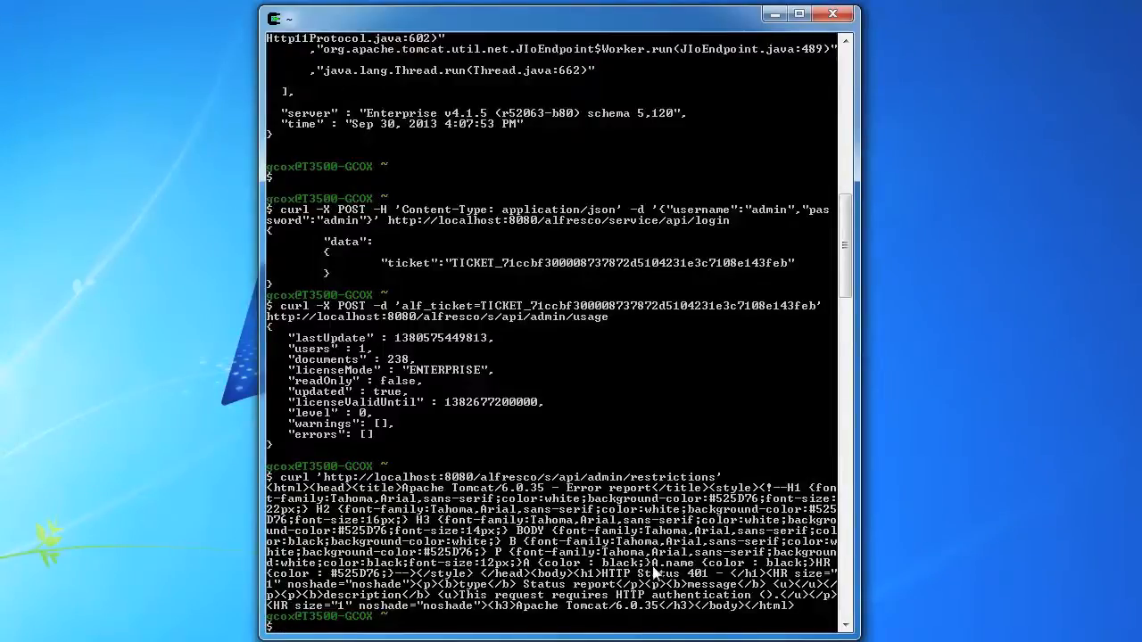
pyautogui.moveTo(620, 582)
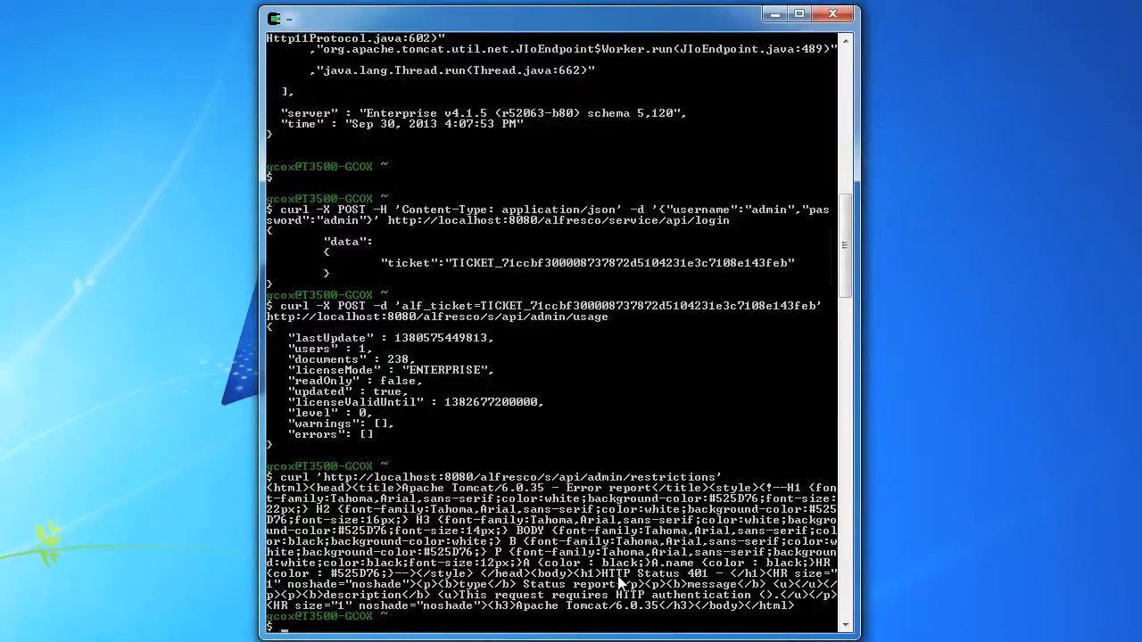
pyautogui.moveTo(580, 615)
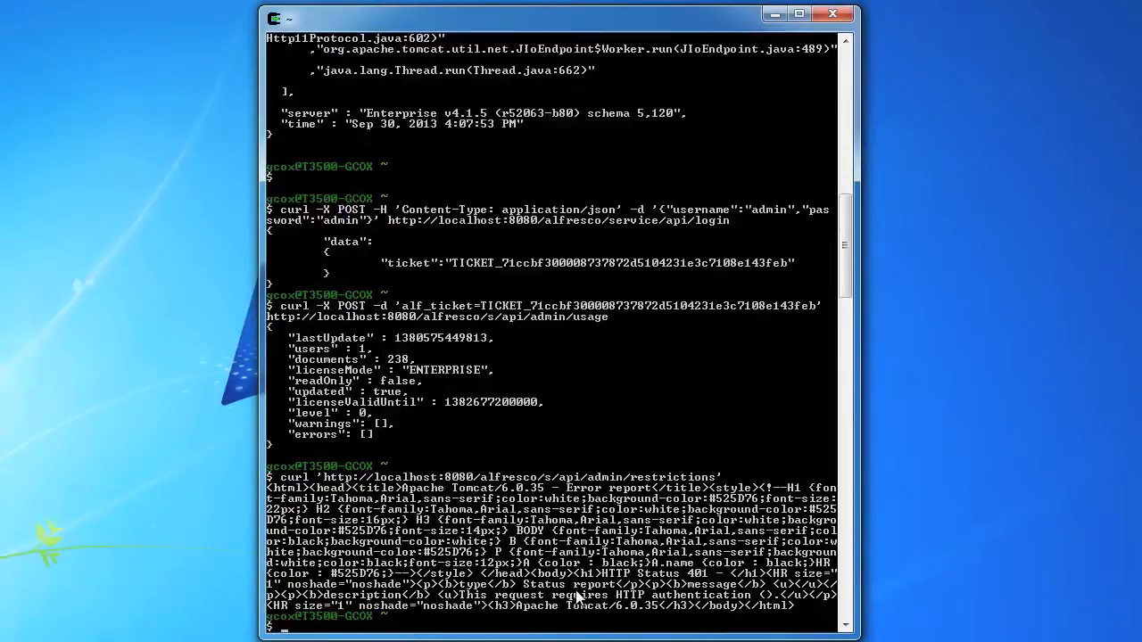
pyautogui.moveTo(574, 351)
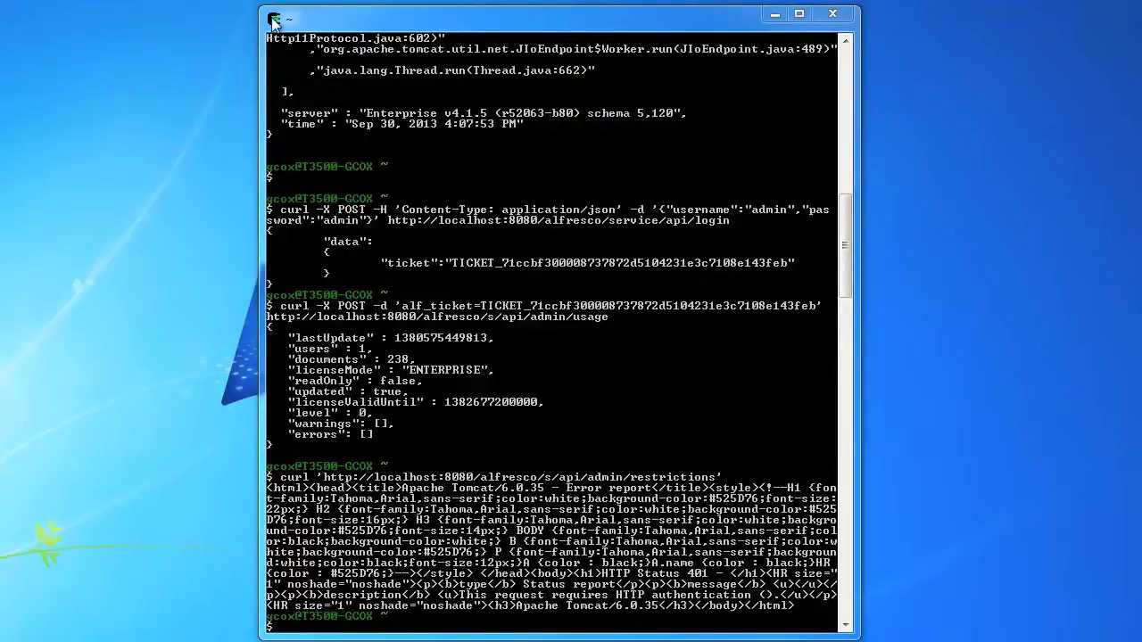
# - Paste the restrictions command with guest=true and scroll to its JSON response
pyautogui.click(275, 19)
pyautogui.write("curl 'http://localhost:8080/alfresco/s/api/admin/restrictions?guest=true'")
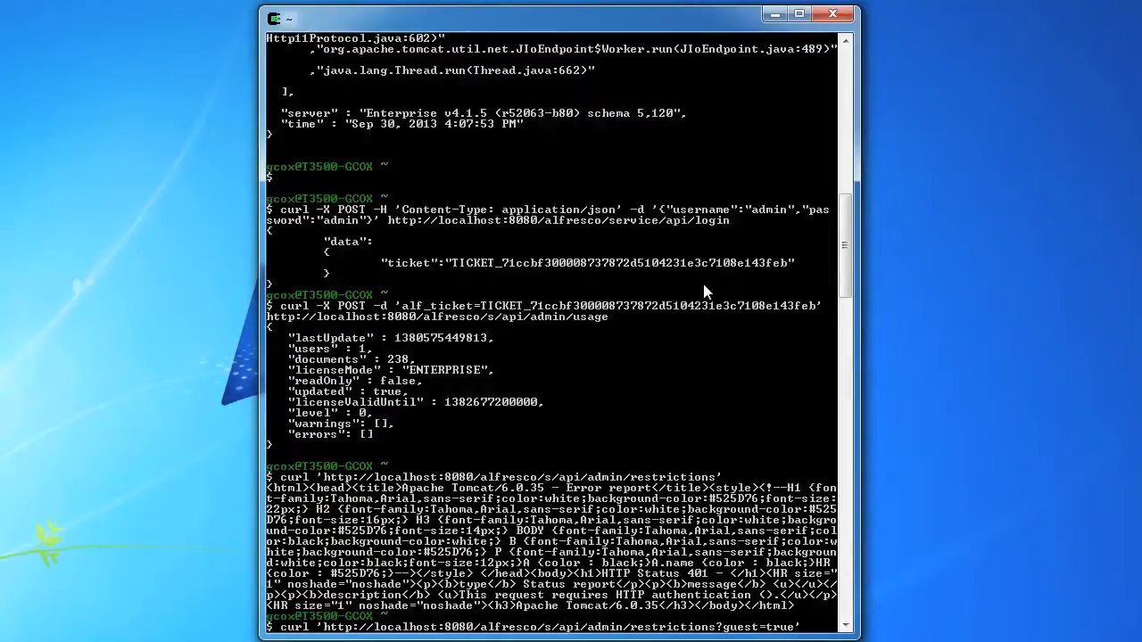
pyautogui.scroll(-3)
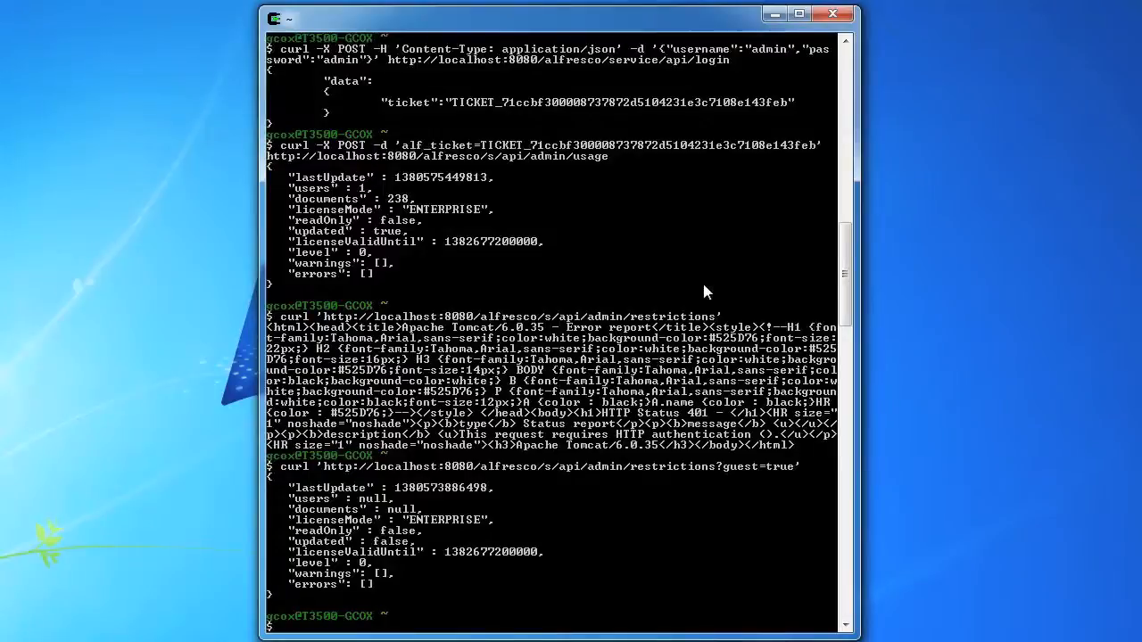